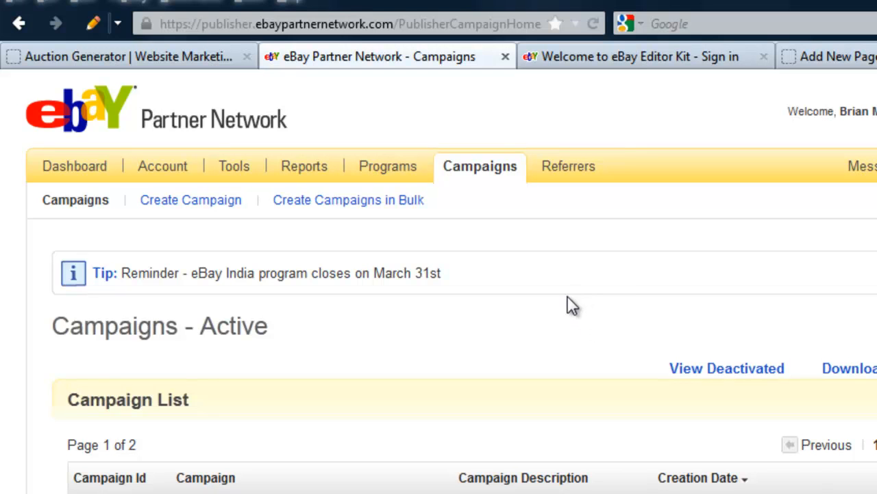
{"action": "mouse_move", "coordinate": [504, 228]}
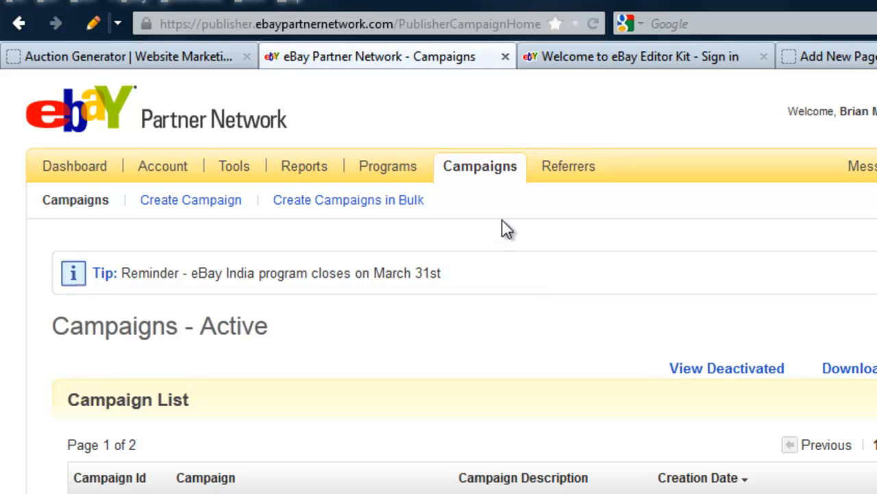
{"action": "mouse_move", "coordinate": [633, 176]}
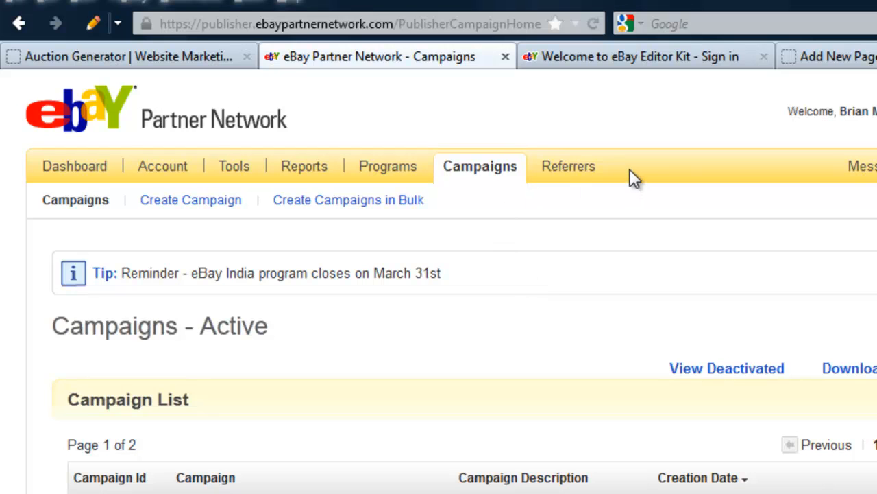
{"action": "mouse_move", "coordinate": [596, 115]}
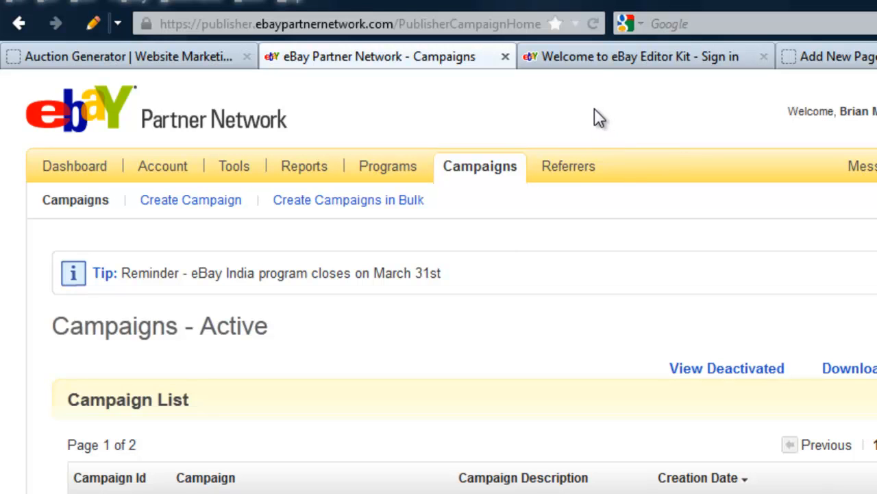
{"action": "mouse_move", "coordinate": [445, 129]}
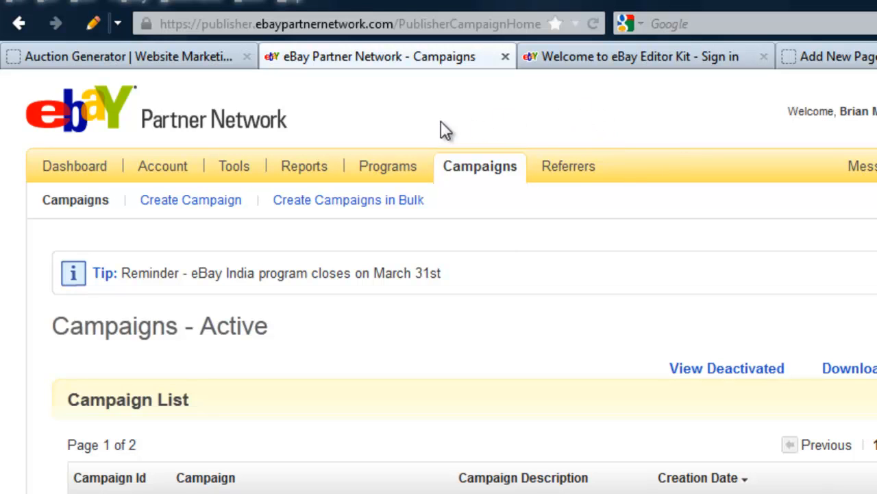
{"action": "mouse_move", "coordinate": [409, 137]}
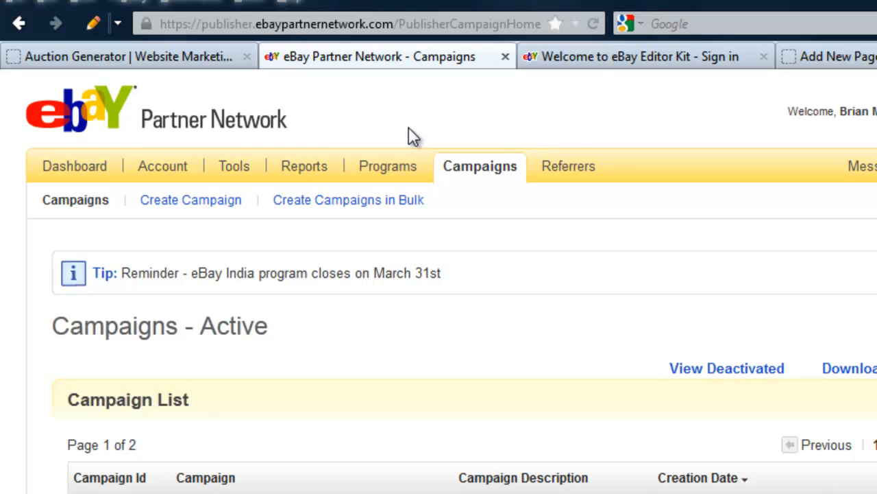
{"action": "mouse_move", "coordinate": [398, 115]}
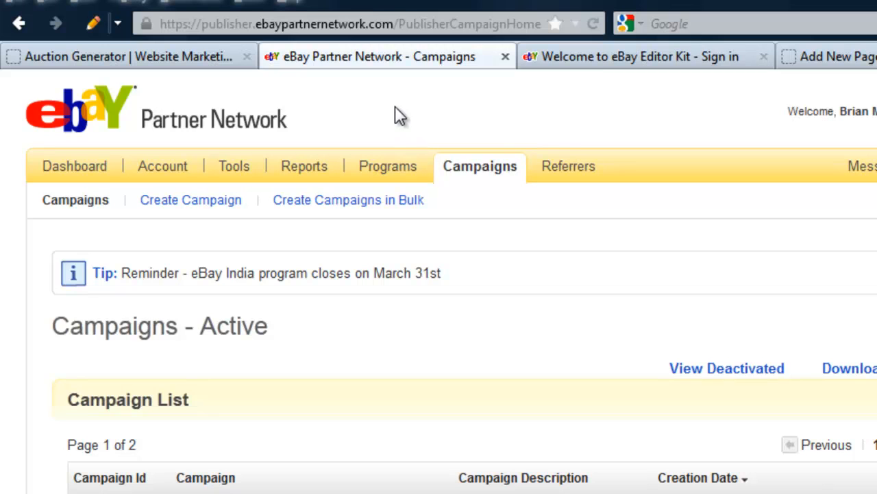
{"action": "mouse_move", "coordinate": [400, 142]}
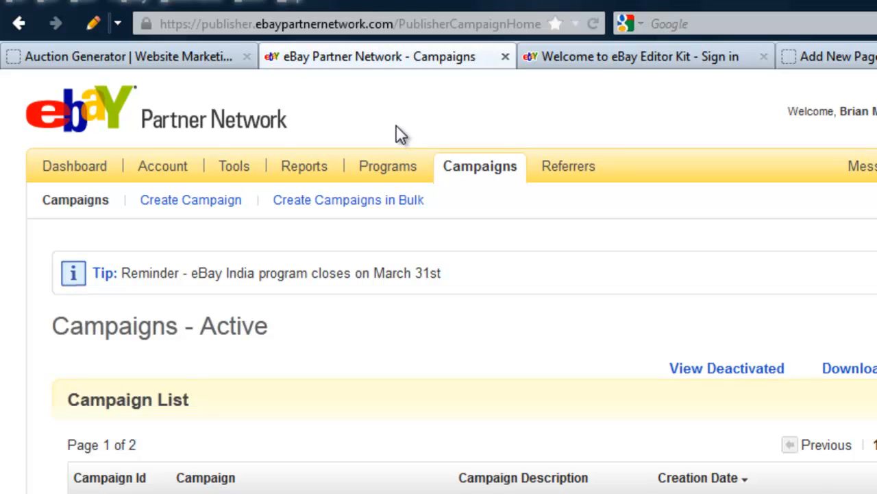
{"action": "mouse_move", "coordinate": [267, 129]}
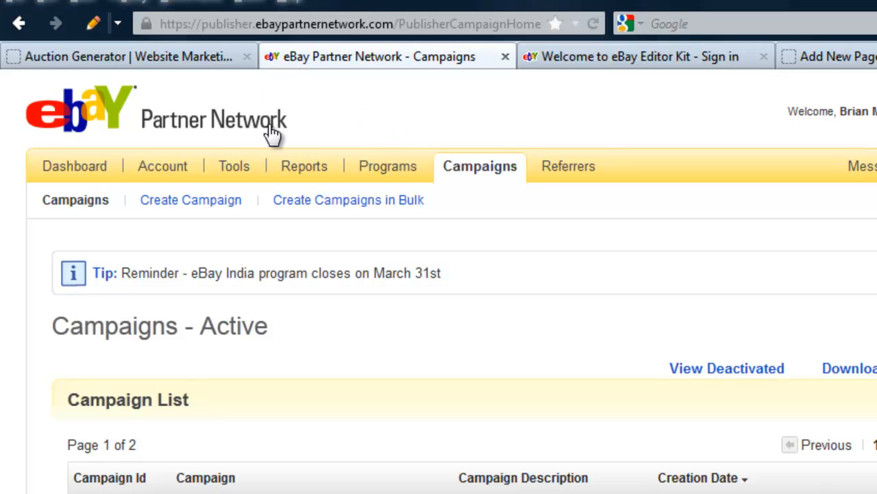
{"action": "mouse_move", "coordinate": [351, 131]}
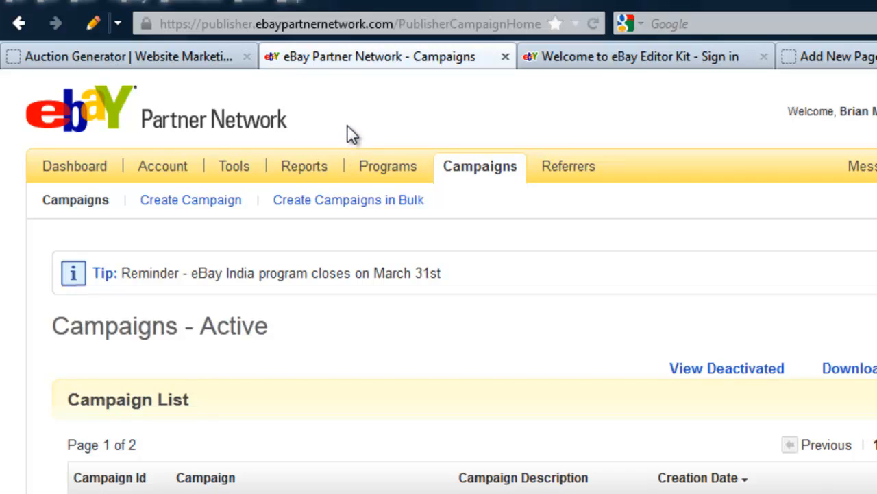
{"action": "mouse_move", "coordinate": [346, 126]}
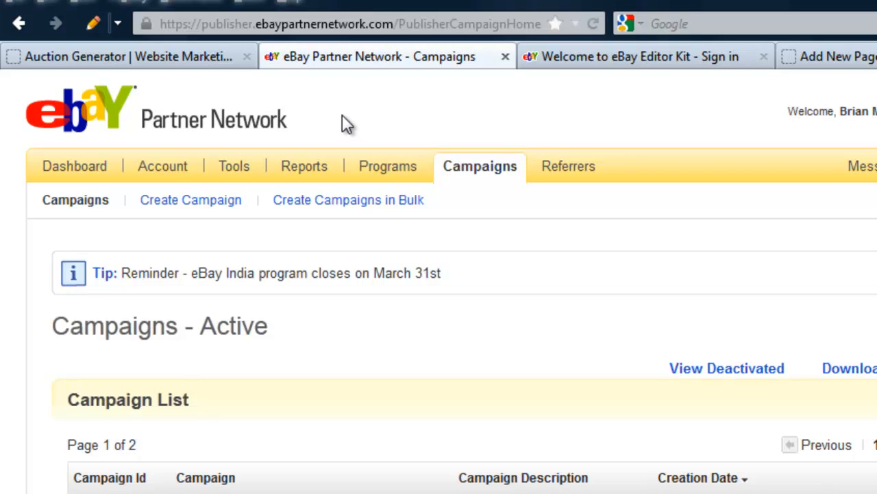
{"action": "mouse_move", "coordinate": [354, 130]}
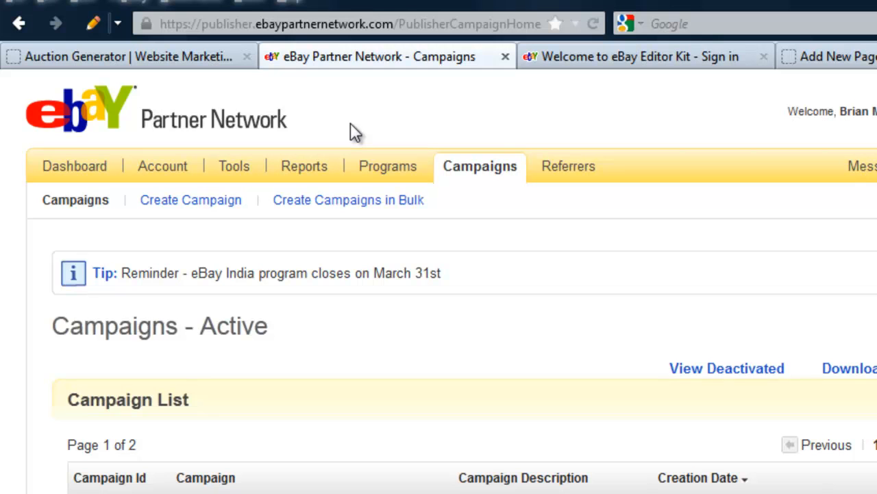
{"action": "mouse_move", "coordinate": [463, 324]}
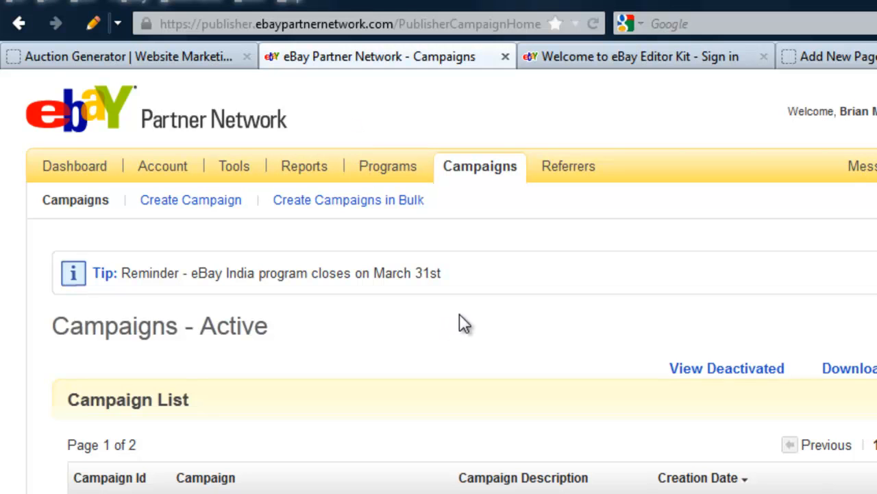
{"action": "mouse_move", "coordinate": [666, 201]}
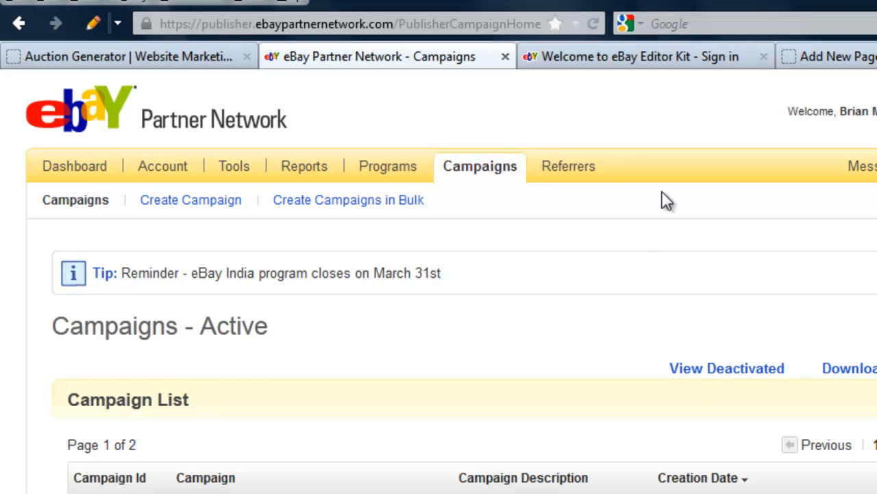
{"action": "mouse_move", "coordinate": [526, 239]}
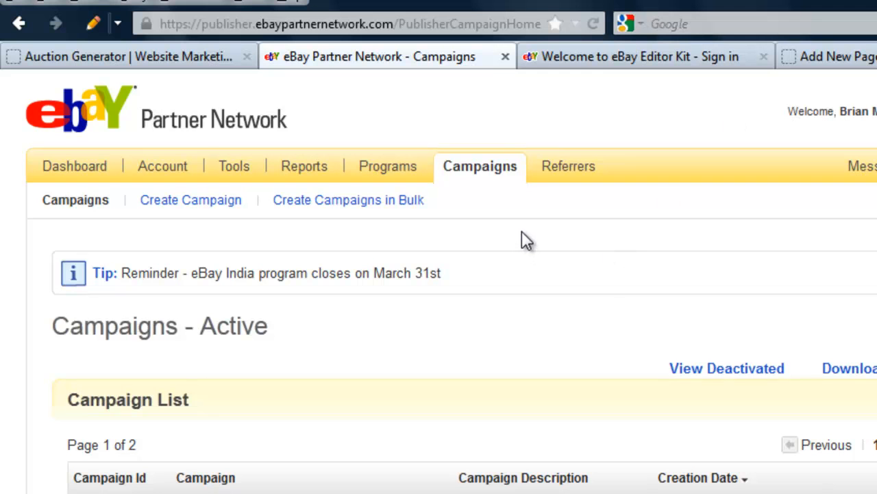
{"action": "mouse_move", "coordinate": [573, 466]}
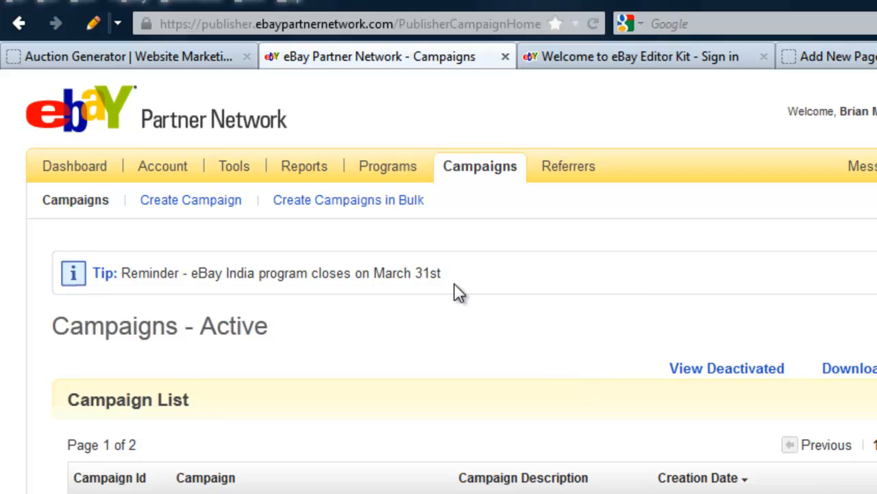
{"action": "mouse_move", "coordinate": [444, 318]}
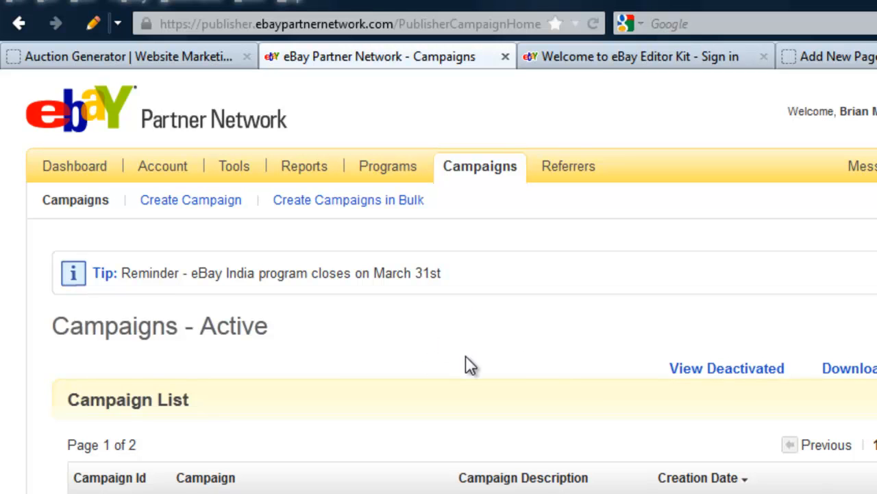
{"action": "mouse_move", "coordinate": [464, 365]}
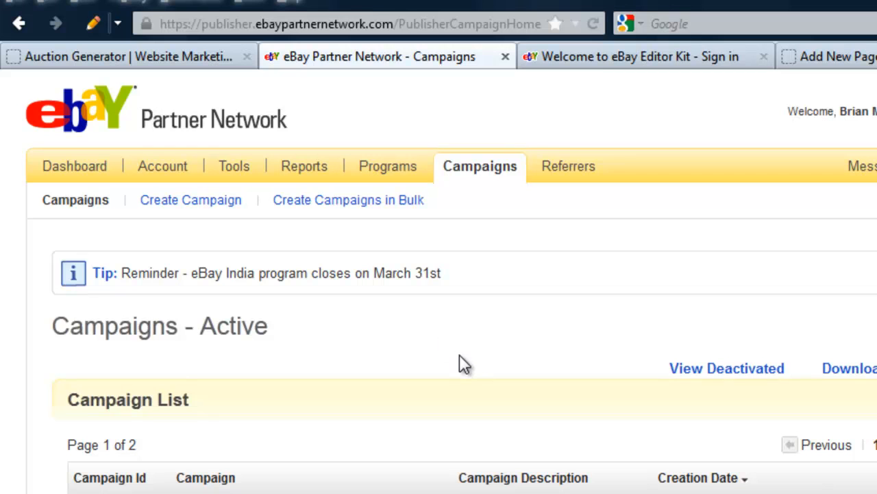
{"action": "mouse_move", "coordinate": [480, 369]}
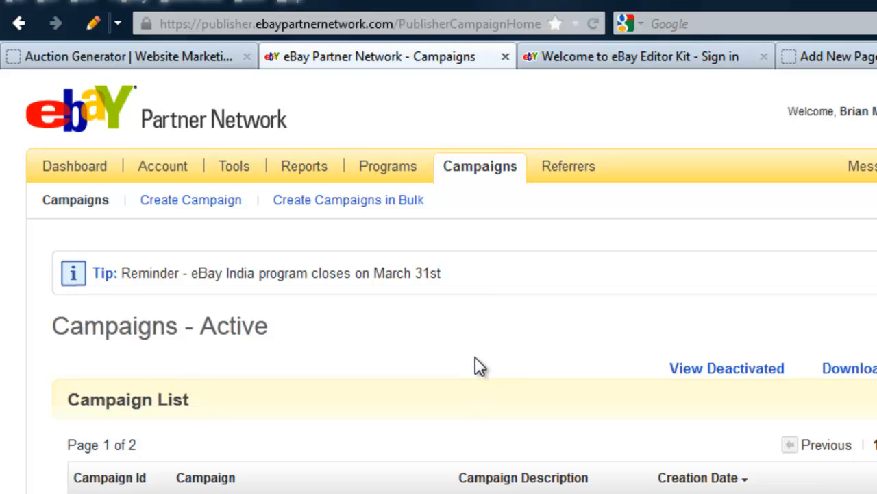
{"action": "mouse_move", "coordinate": [411, 370]}
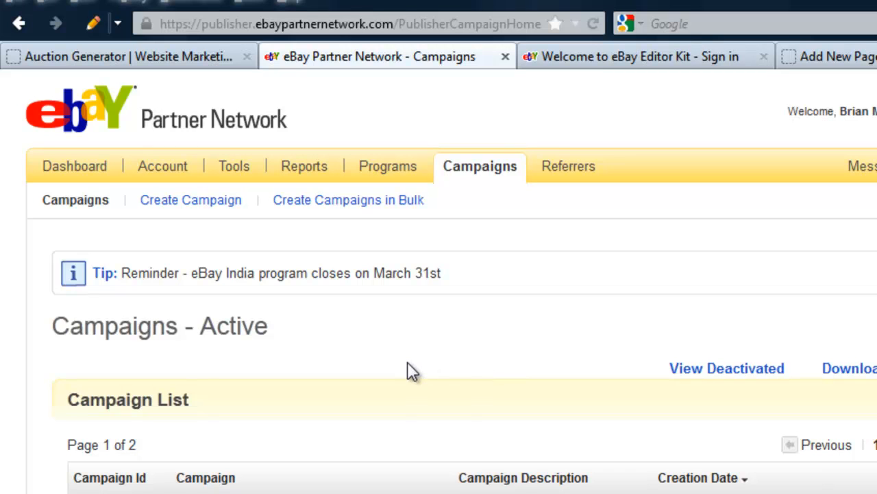
{"action": "mouse_move", "coordinate": [400, 369]}
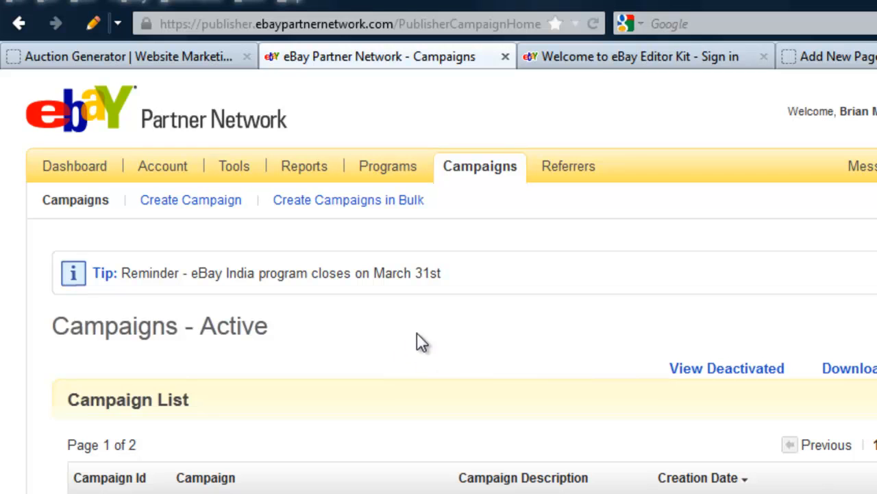
{"action": "mouse_move", "coordinate": [408, 326]}
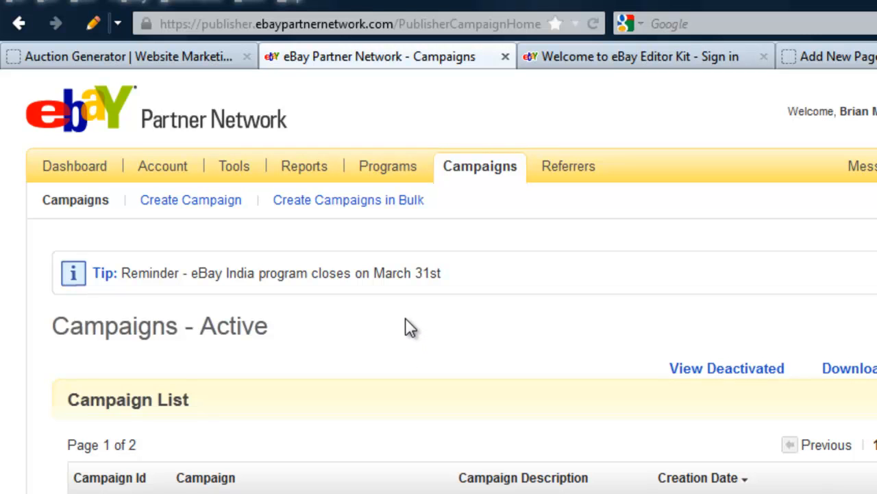
{"action": "mouse_move", "coordinate": [405, 314]}
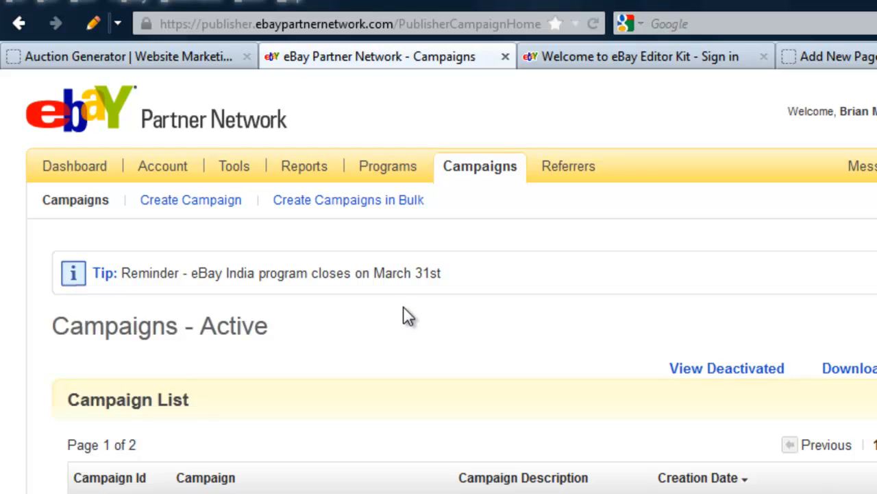
{"action": "mouse_move", "coordinate": [400, 272]}
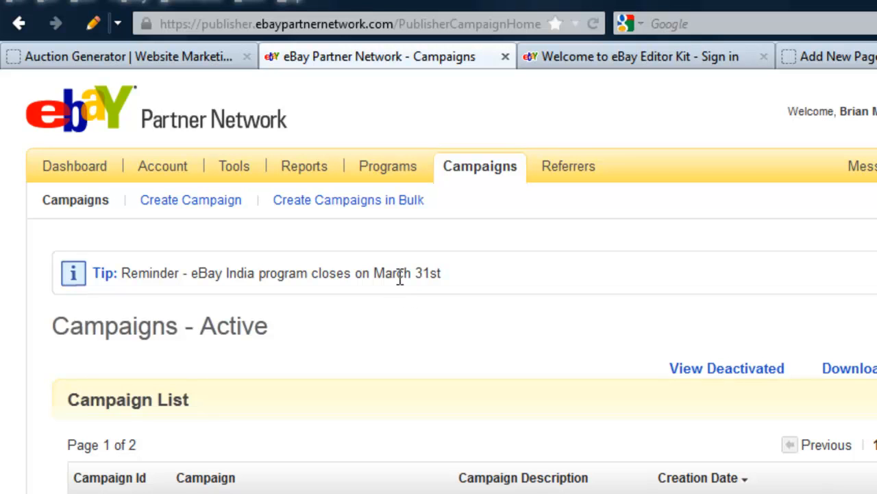
{"action": "mouse_move", "coordinate": [396, 279]}
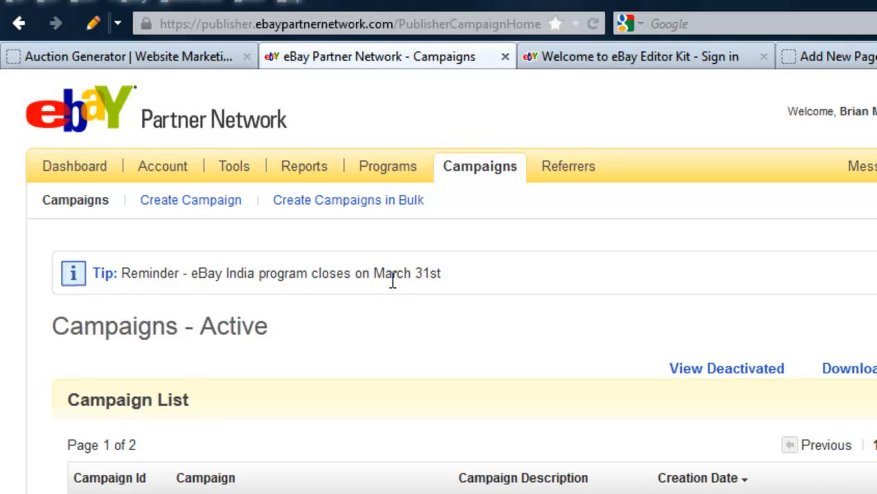
{"action": "mouse_move", "coordinate": [398, 294]}
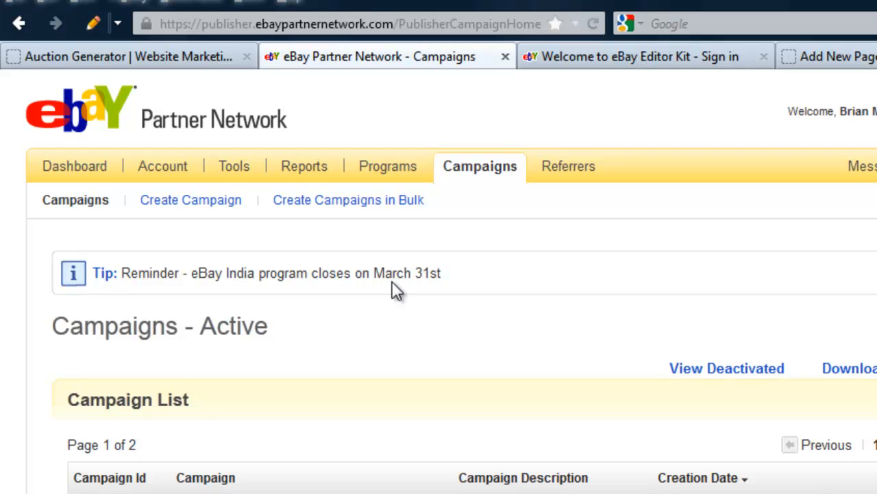
{"action": "mouse_move", "coordinate": [405, 299]}
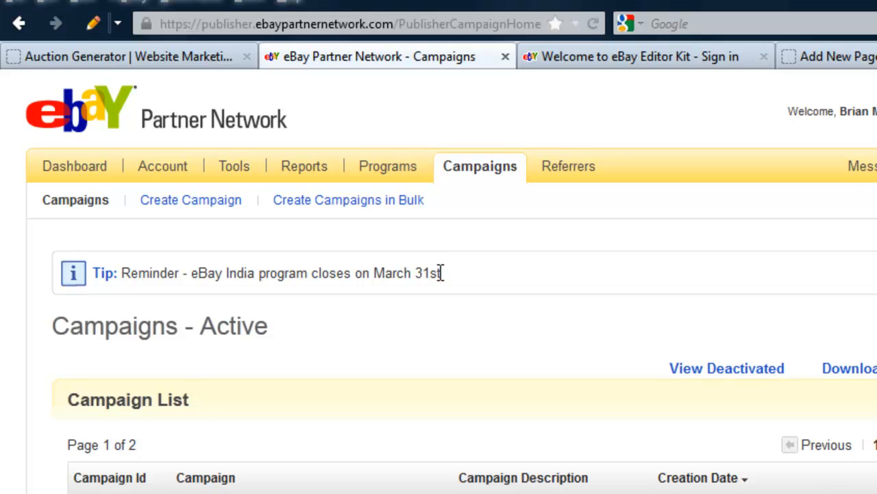
{"action": "mouse_move", "coordinate": [387, 242]}
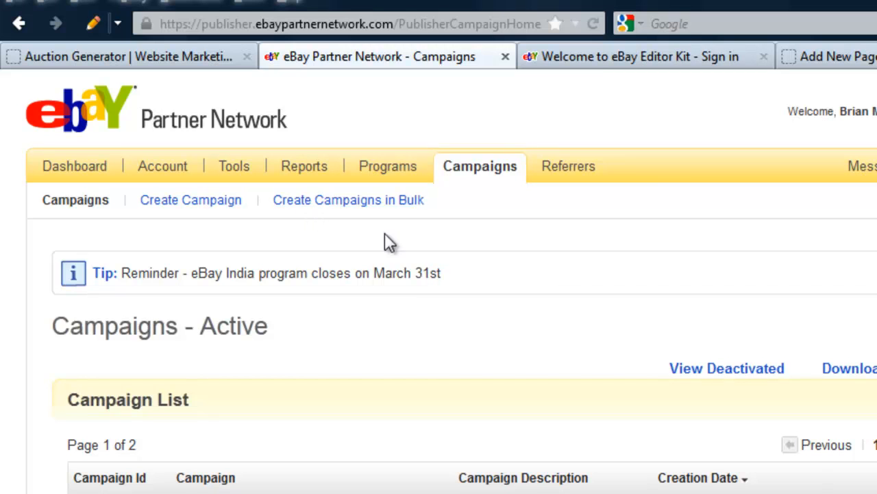
{"action": "mouse_move", "coordinate": [583, 296]}
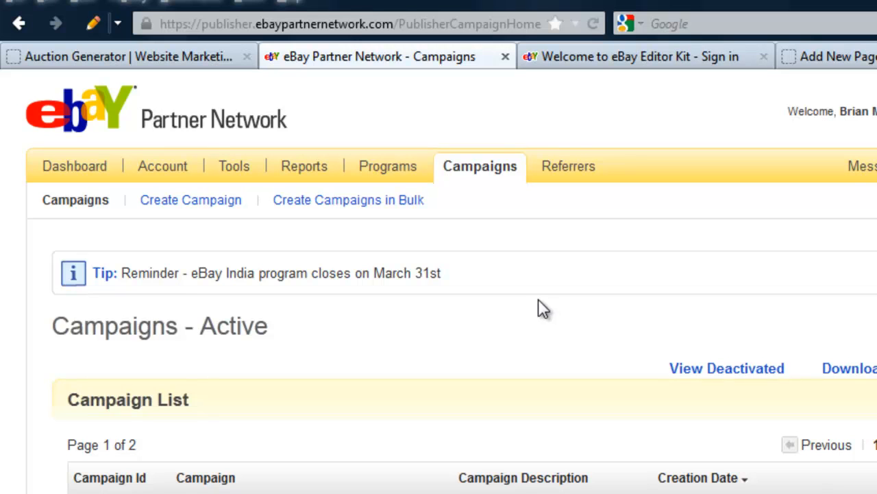
{"action": "mouse_move", "coordinate": [516, 322]}
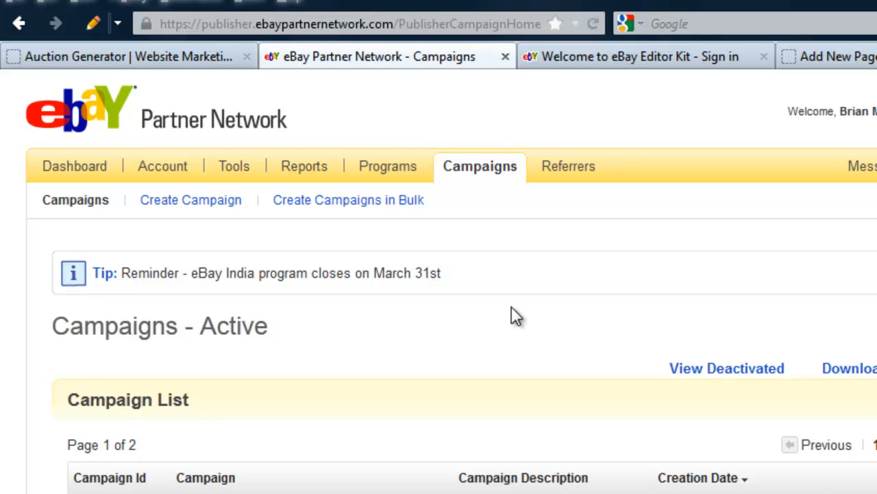
{"action": "mouse_move", "coordinate": [330, 209]}
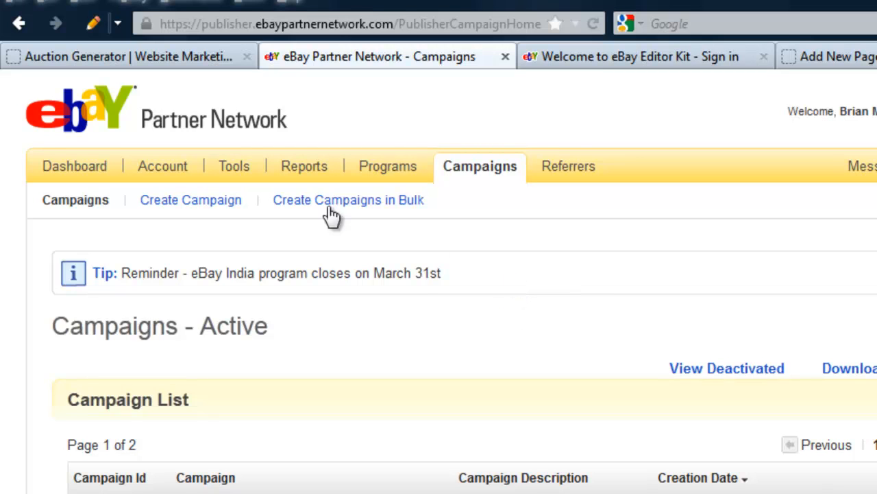
{"action": "mouse_move", "coordinate": [355, 25]}
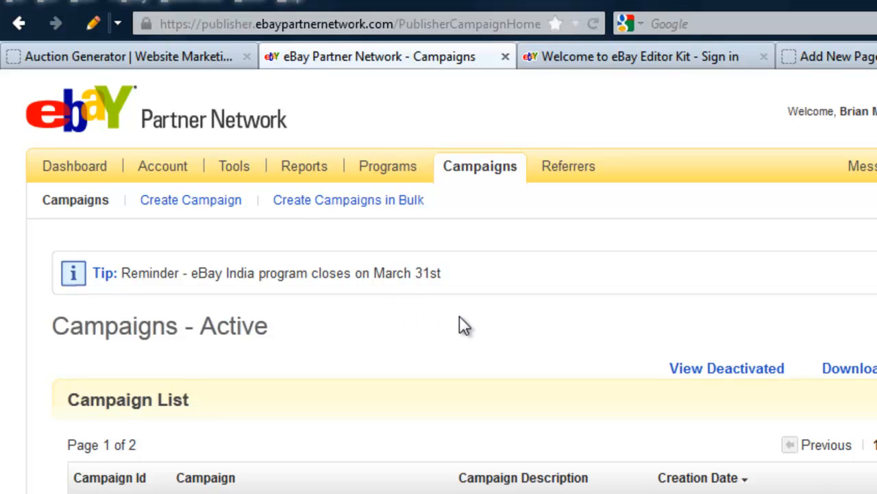
{"action": "mouse_move", "coordinate": [495, 324]}
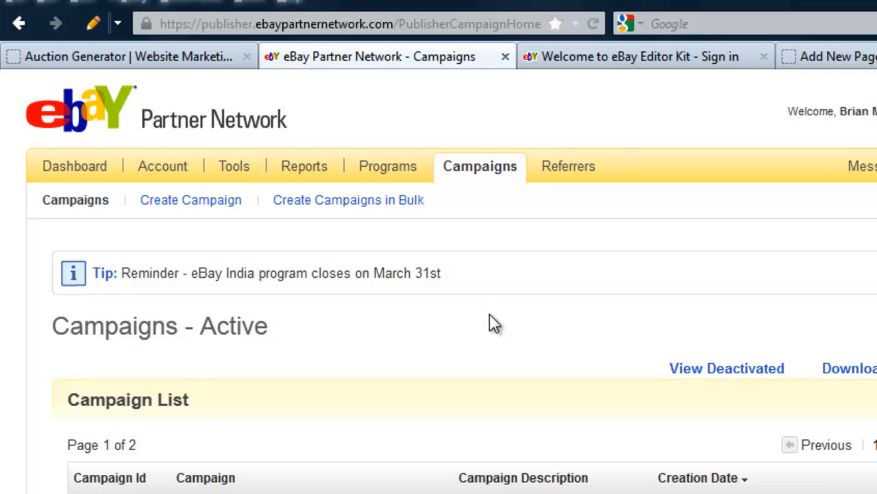
{"action": "mouse_move", "coordinate": [472, 170]}
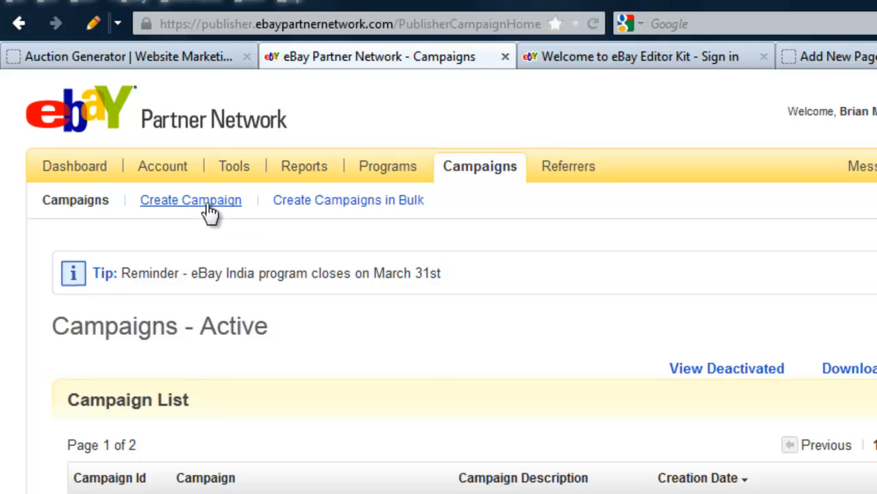
{"action": "mouse_move", "coordinate": [206, 211]}
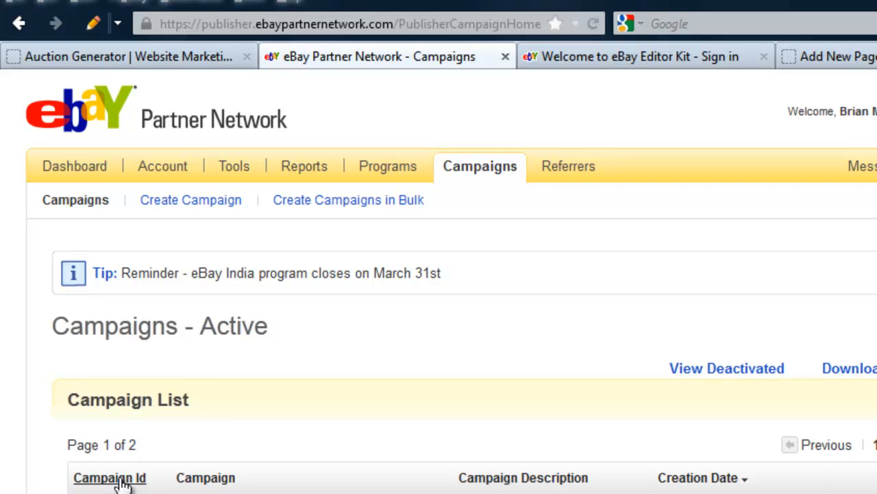
{"action": "mouse_move", "coordinate": [282, 203]}
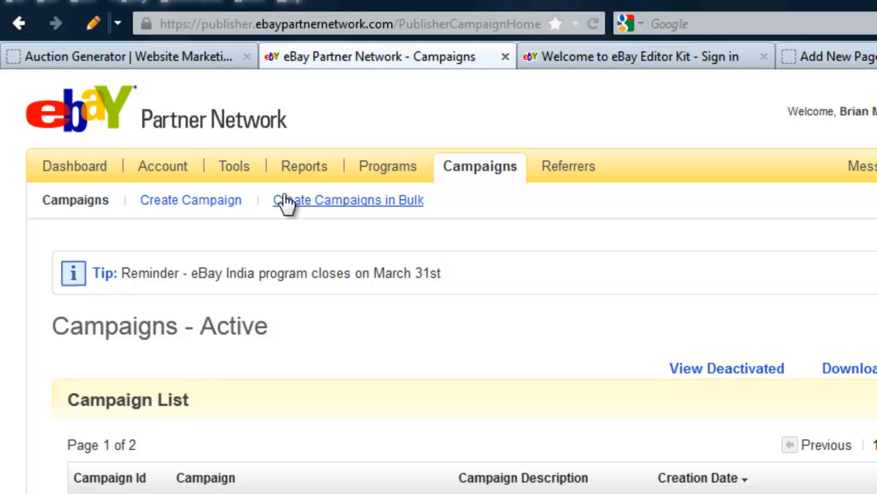
Leave the Campaigns page for the publisher Tools section.
{"action": "left_click", "coordinate": [348, 200]}
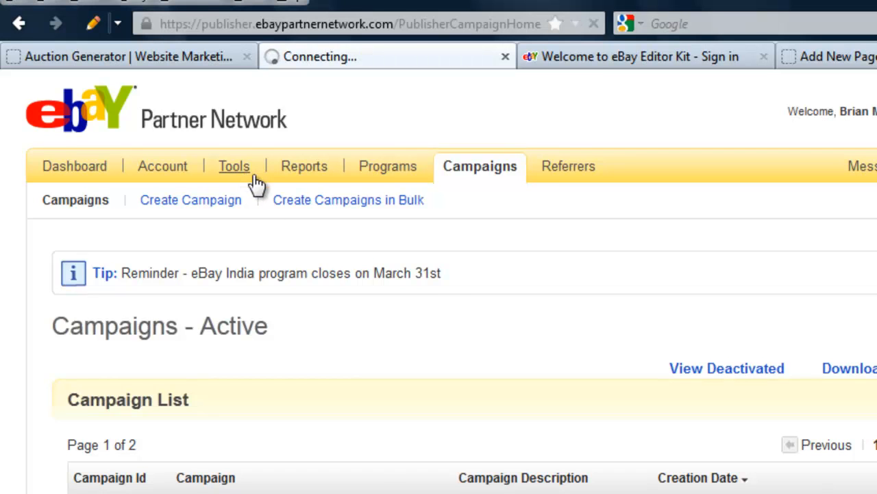
Locate the Editor Kit under Widgets and choose an eBay site to build it for.
{"action": "left_click", "coordinate": [233, 166]}
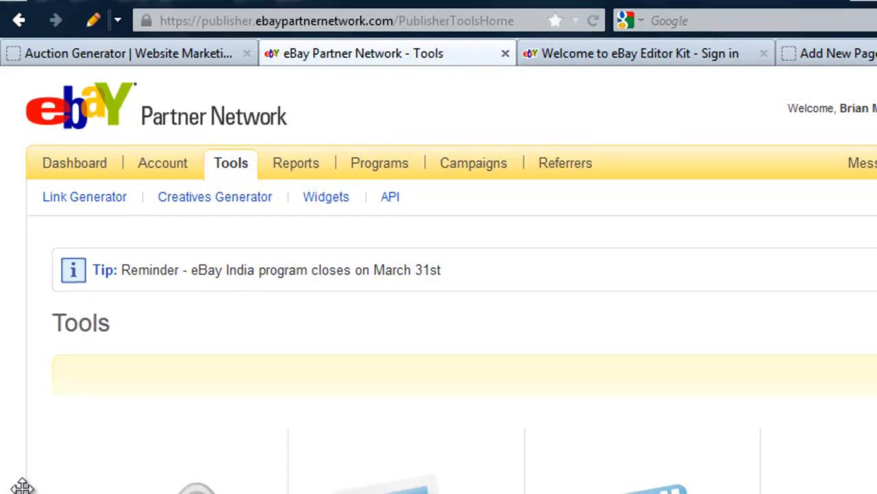
{"action": "scroll", "scroll_direction": "down", "scroll_amount": 3}
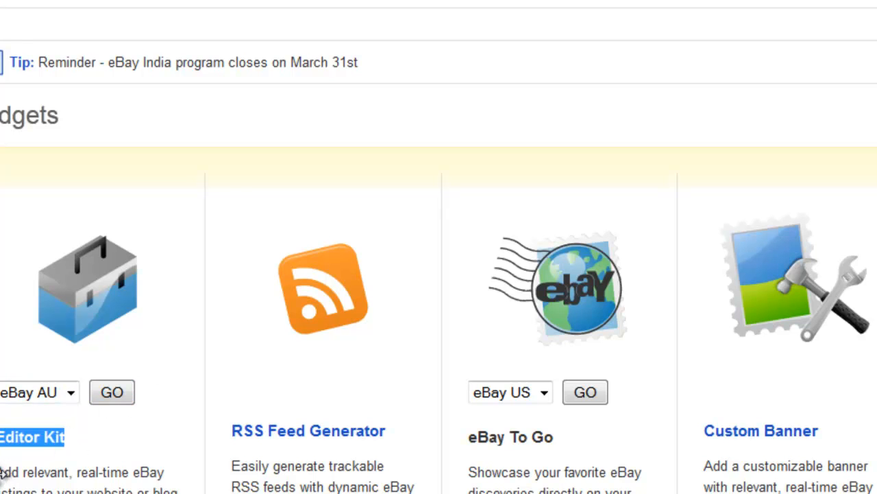
{"action": "left_click", "coordinate": [34, 392]}
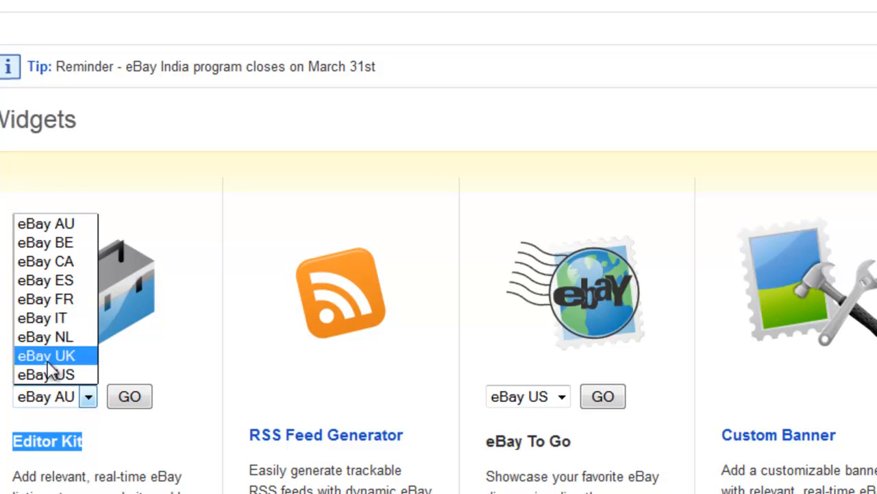
{"action": "left_click", "coordinate": [46, 373]}
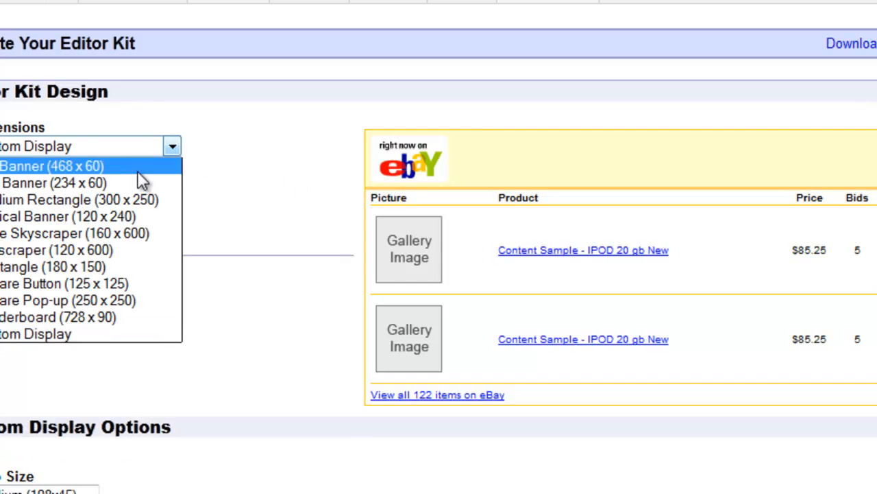
Set Full Banner (468 x 60), no theme, keywords 'mountain bikes', searching title and description.
{"action": "left_click", "coordinate": [52, 166]}
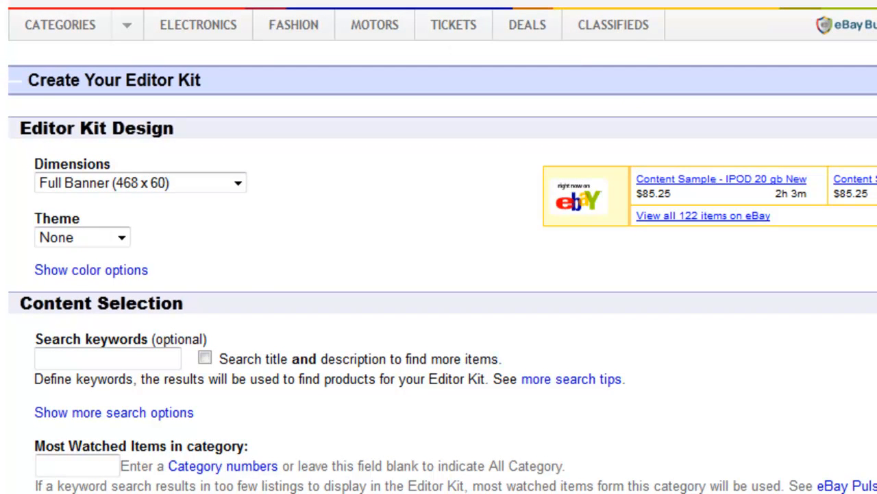
{"action": "left_click", "coordinate": [293, 25]}
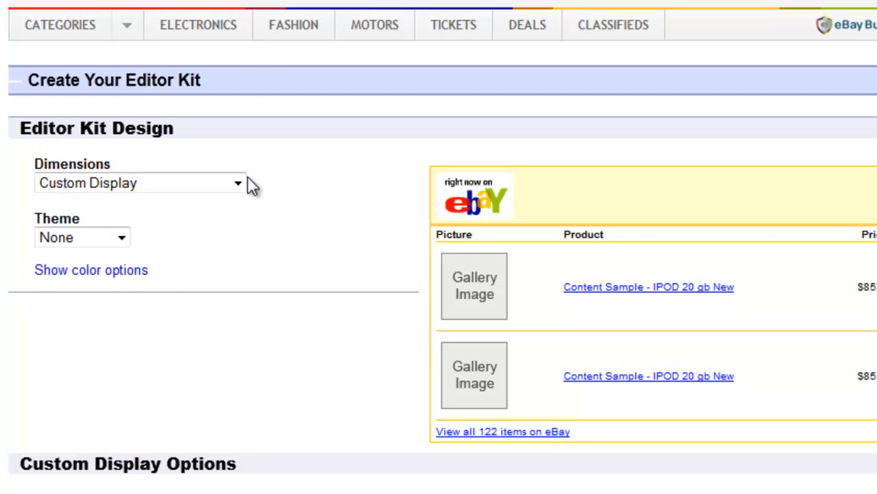
{"action": "left_click", "coordinate": [81, 236]}
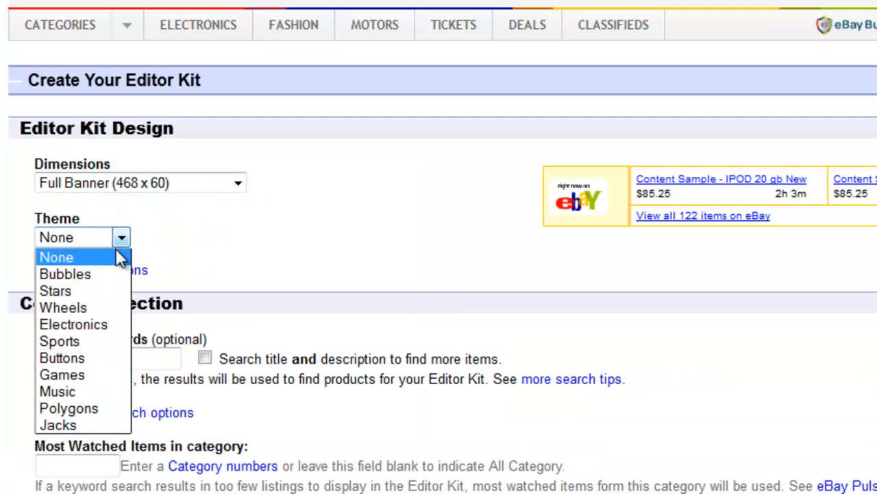
{"action": "left_click", "coordinate": [58, 256]}
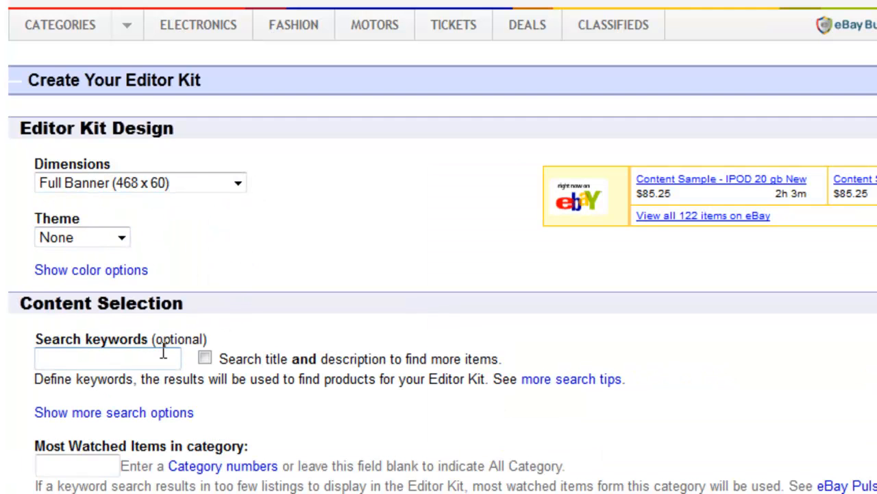
{"action": "type", "text": "mountain bik"}
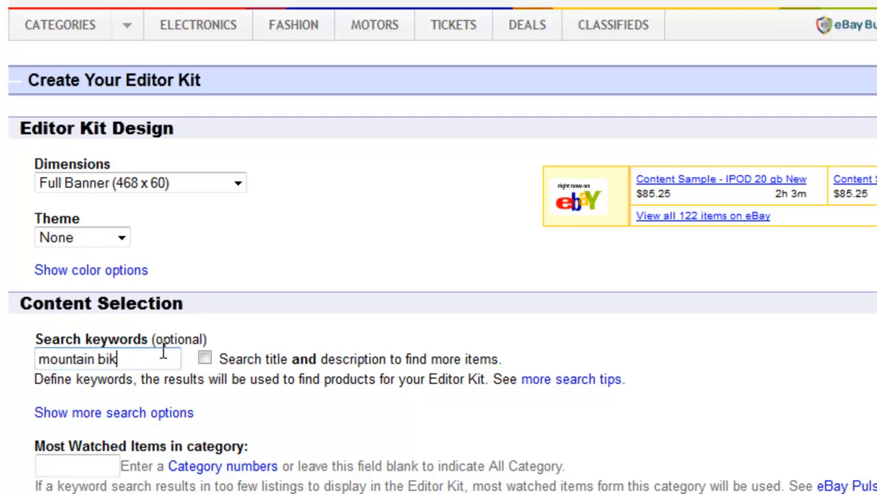
{"action": "left_click", "coordinate": [206, 359]}
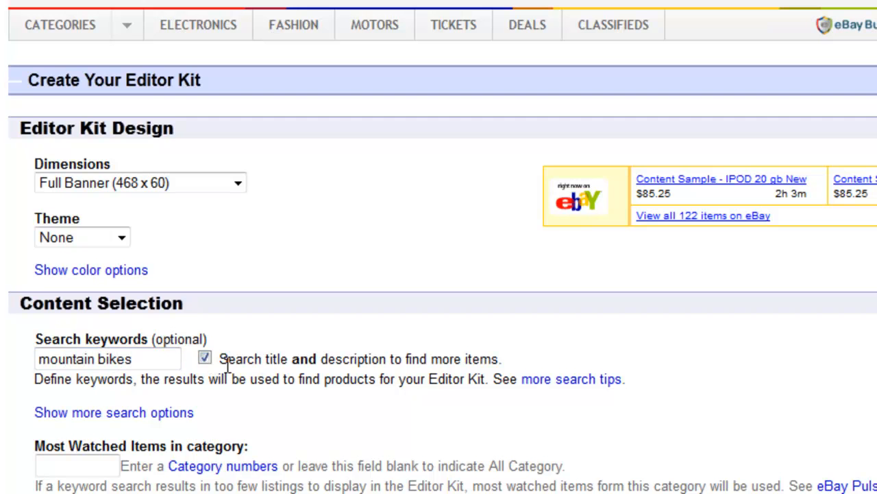
{"action": "scroll", "scroll_direction": "down", "scroll_amount": 3}
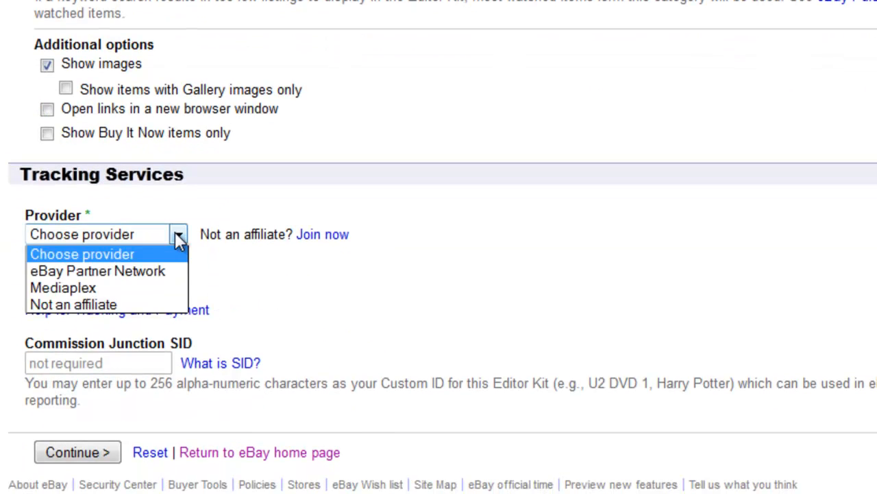
Choose eBay Partner Network as tracking provider with campaign ID 5555555 and continue.
{"action": "left_click", "coordinate": [95, 272]}
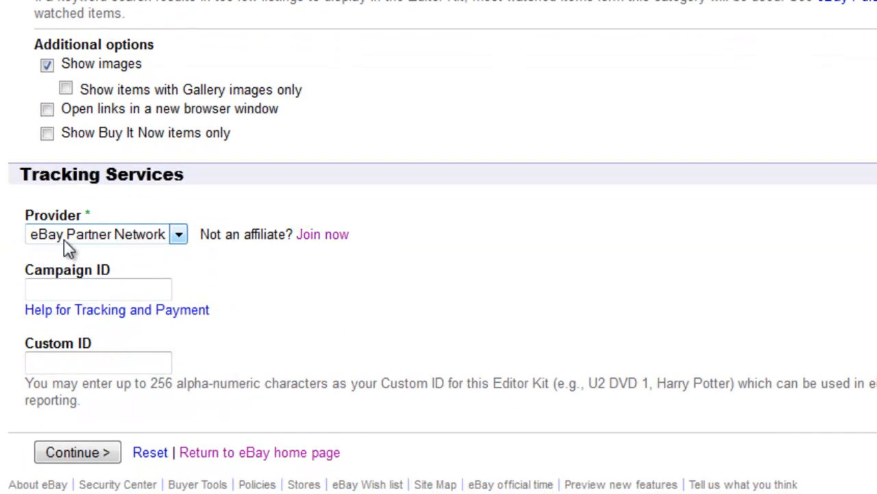
{"action": "left_click", "coordinate": [98, 288]}
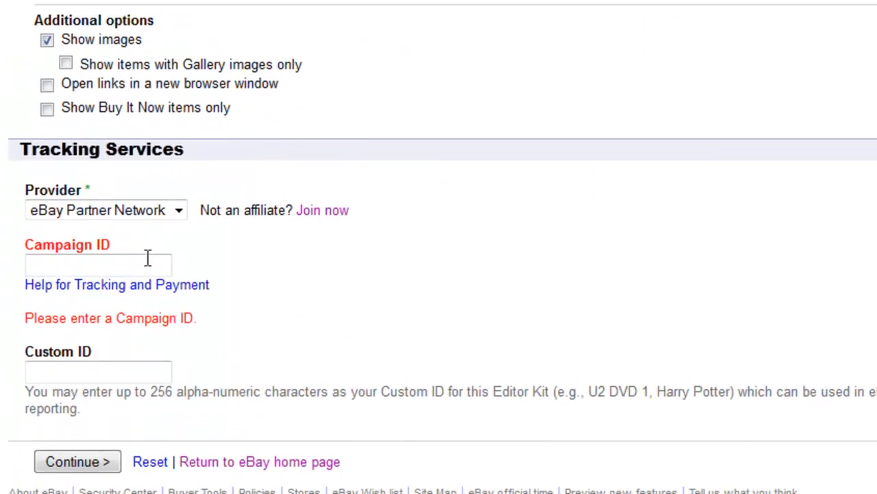
{"action": "type", "text": "5"}
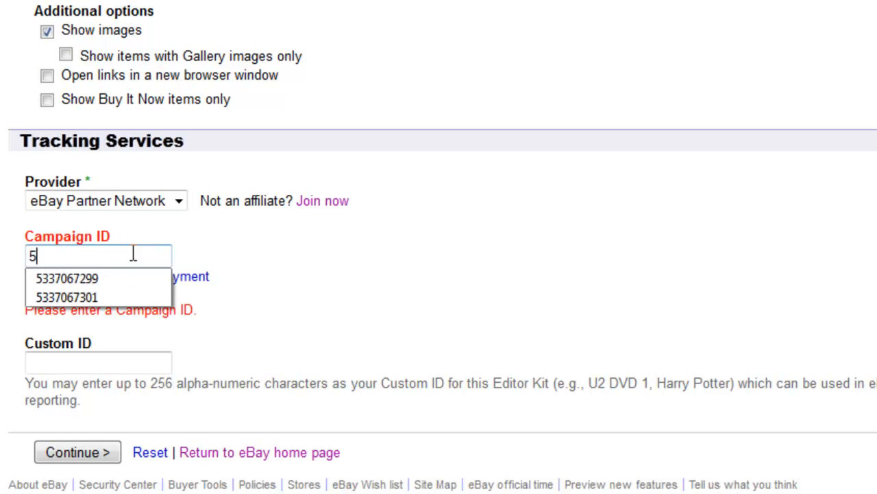
{"action": "type", "text": "555555"}
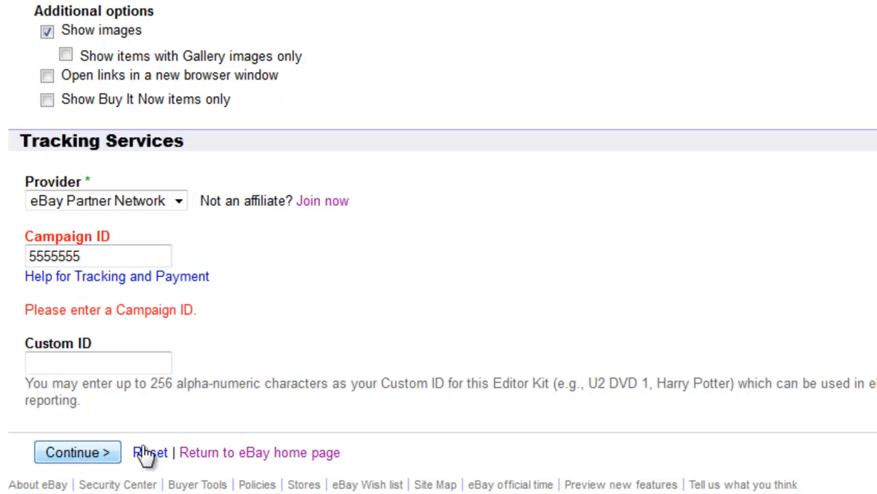
{"action": "left_click", "coordinate": [77, 452]}
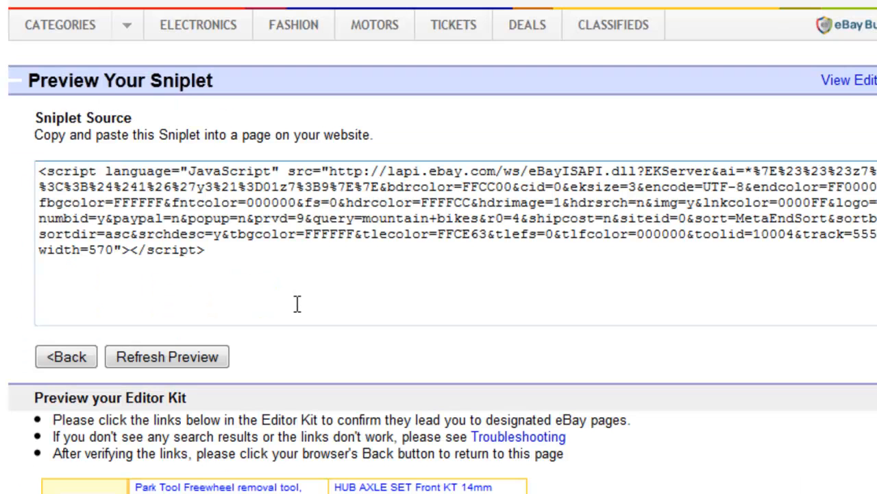
Review the mountain-bike listings in the snippet preview, then go back to the settings form.
{"action": "scroll", "scroll_direction": "down", "scroll_amount": 3}
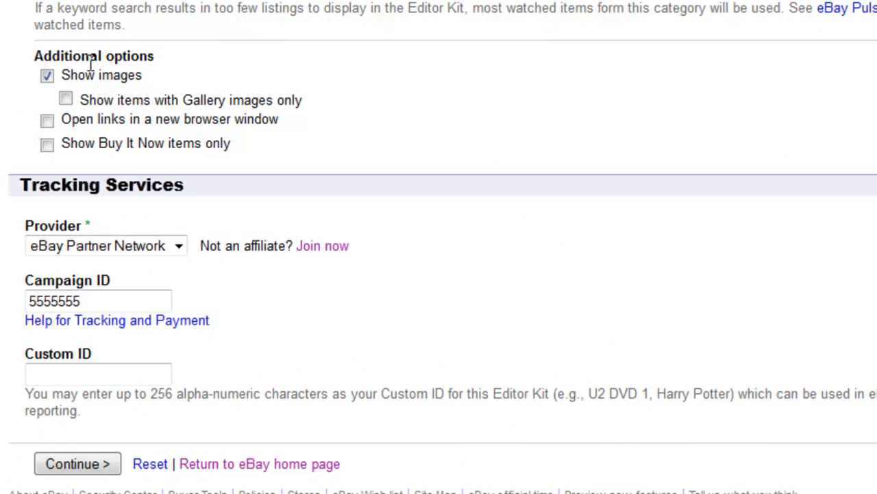
{"action": "scroll", "scroll_direction": "up", "scroll_amount": 3}
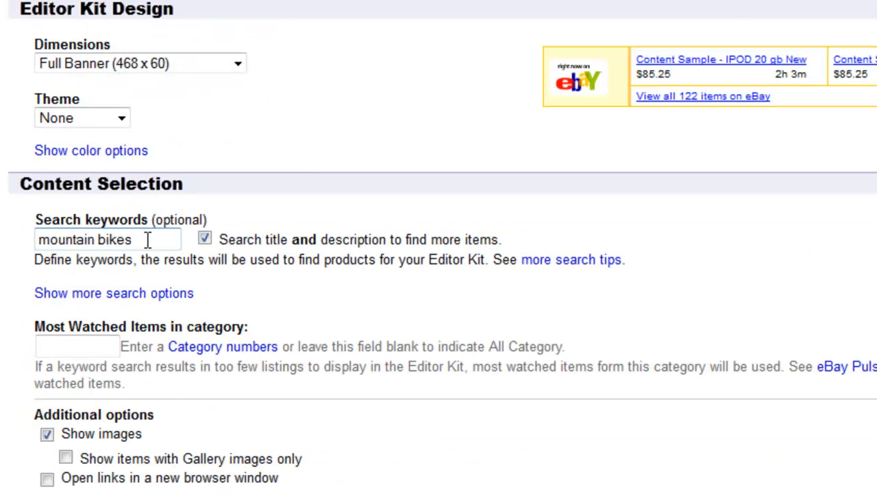
{"action": "left_click", "coordinate": [206, 239]}
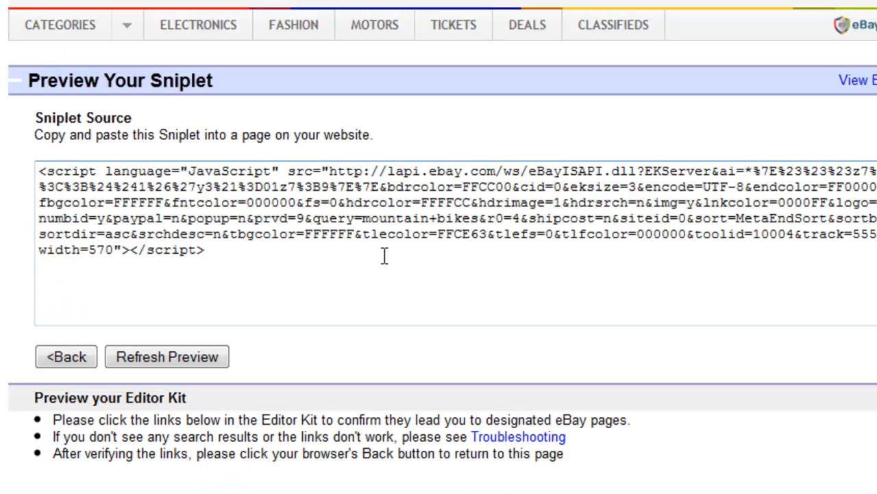
{"action": "scroll", "scroll_direction": "down", "scroll_amount": 3}
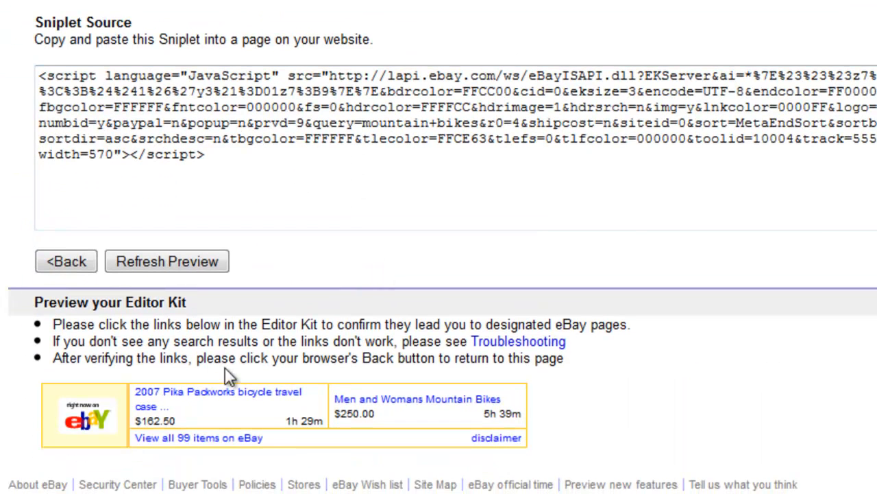
{"action": "mouse_move", "coordinate": [295, 408]}
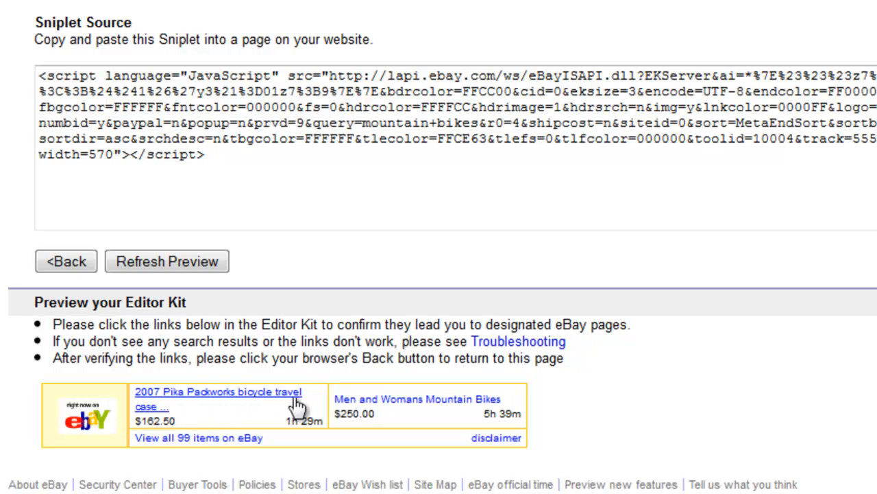
{"action": "left_click", "coordinate": [66, 260]}
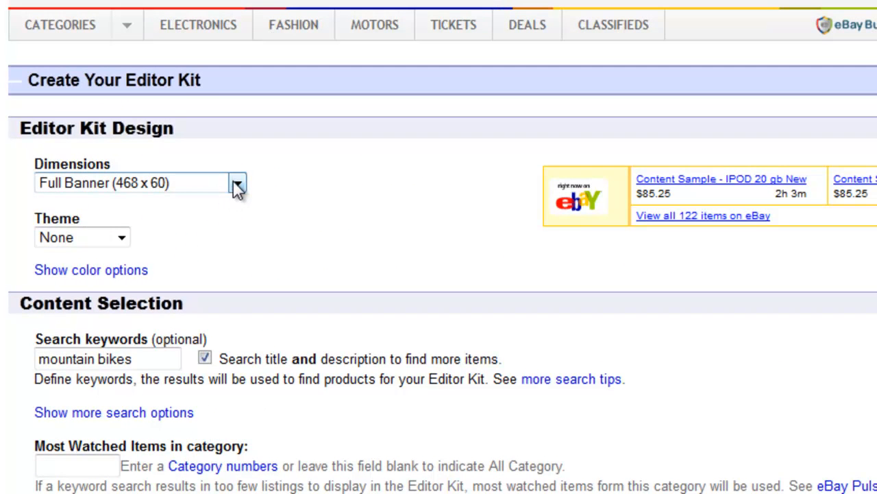
Switch the dimensions to Custom Display and scroll through the regenerated sniplet preview.
{"action": "left_click", "coordinate": [239, 184]}
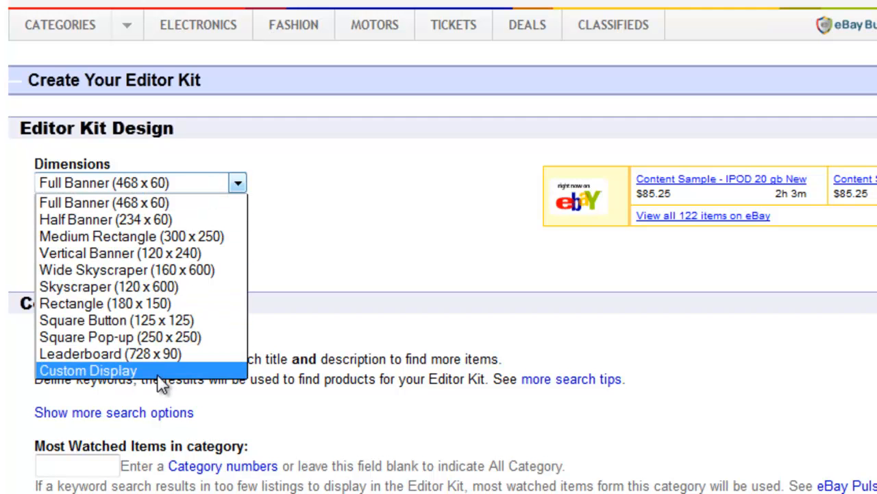
{"action": "left_click", "coordinate": [87, 370]}
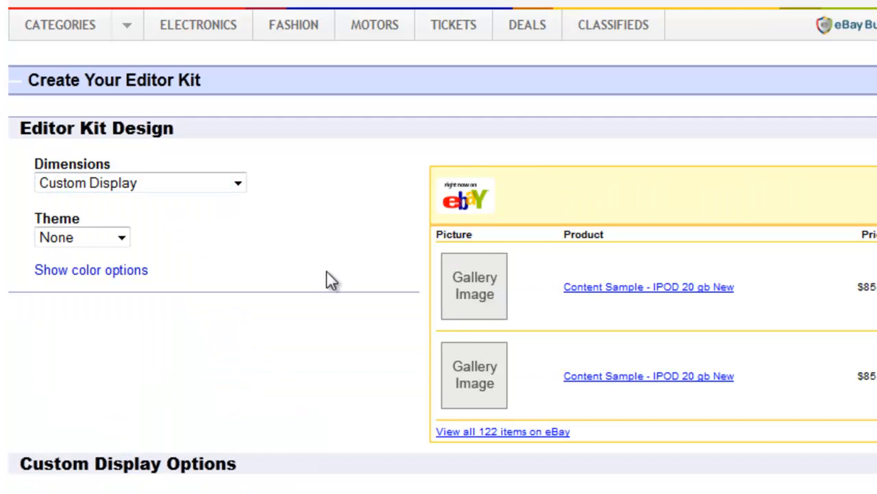
{"action": "scroll", "scroll_direction": "down", "scroll_amount": 3}
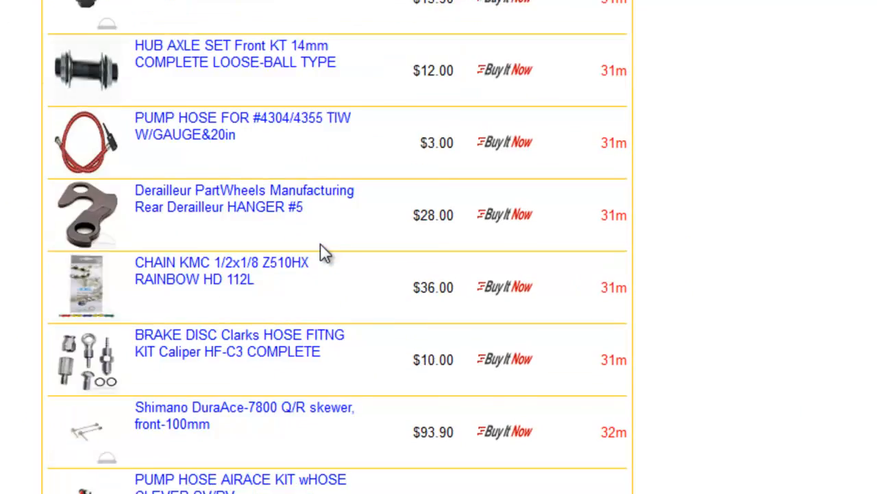
{"action": "scroll", "scroll_direction": "up", "scroll_amount": 3}
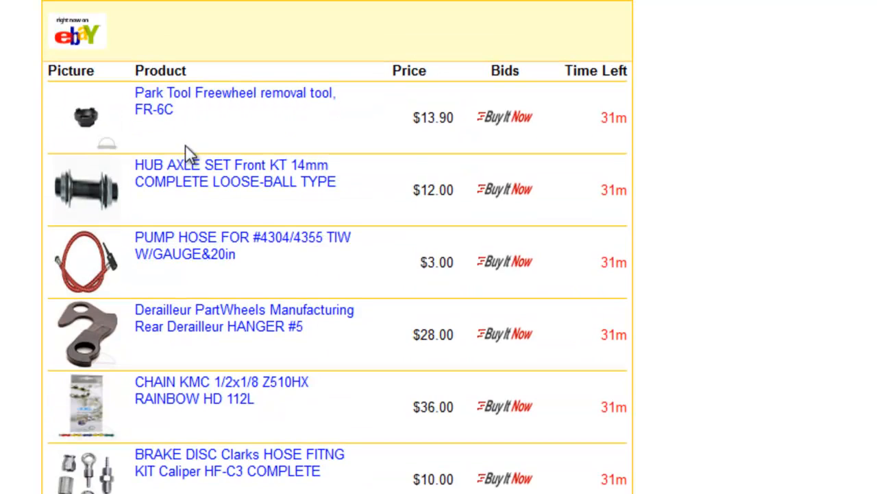
{"action": "scroll", "scroll_direction": "down", "scroll_amount": 3}
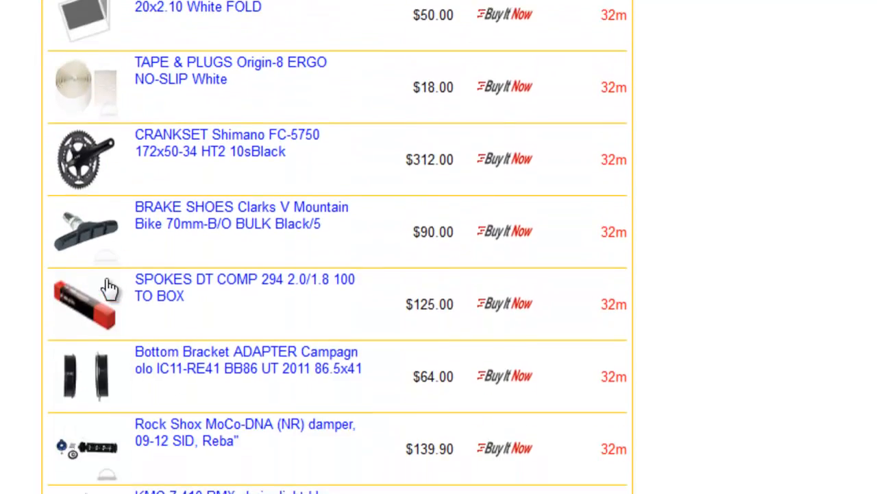
{"action": "scroll", "scroll_direction": "down", "scroll_amount": 3}
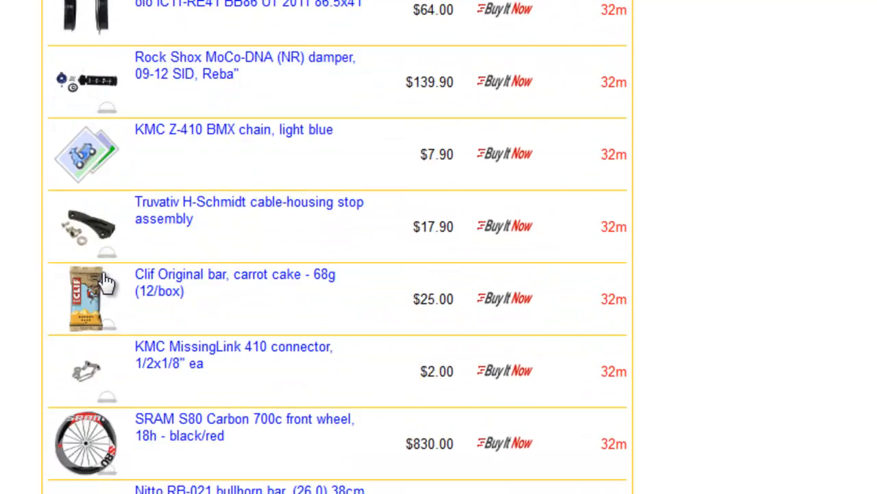
{"action": "scroll", "scroll_direction": "down", "scroll_amount": 3}
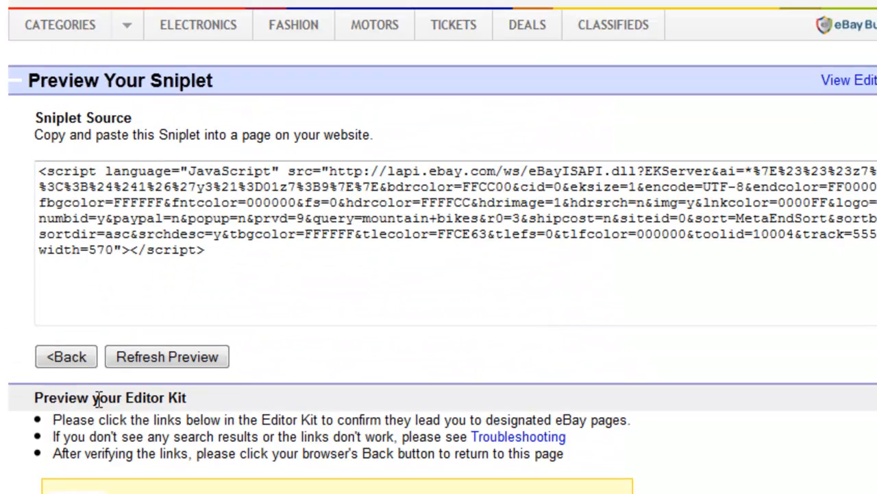
Scroll the settings to the Content Selection section with the mountain bikes keyword.
{"action": "scroll", "scroll_direction": "down", "scroll_amount": 3}
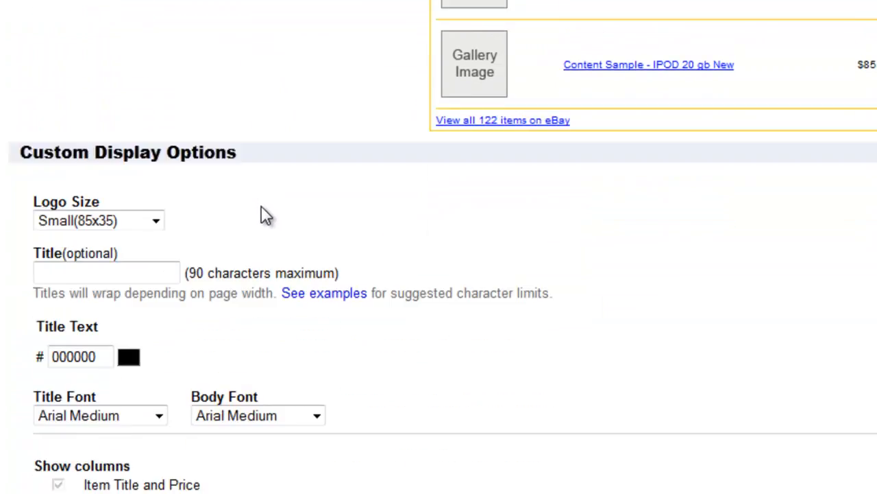
{"action": "scroll", "scroll_direction": "down", "scroll_amount": 3}
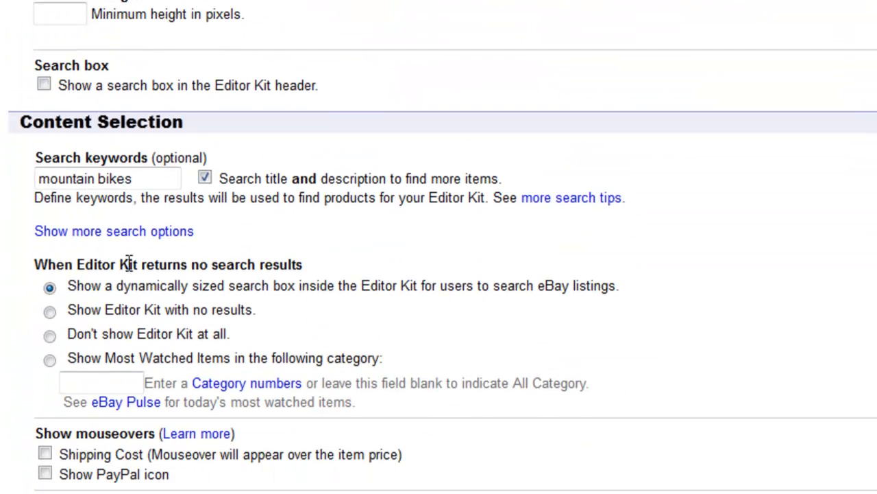
{"action": "mouse_move", "coordinate": [98, 350]}
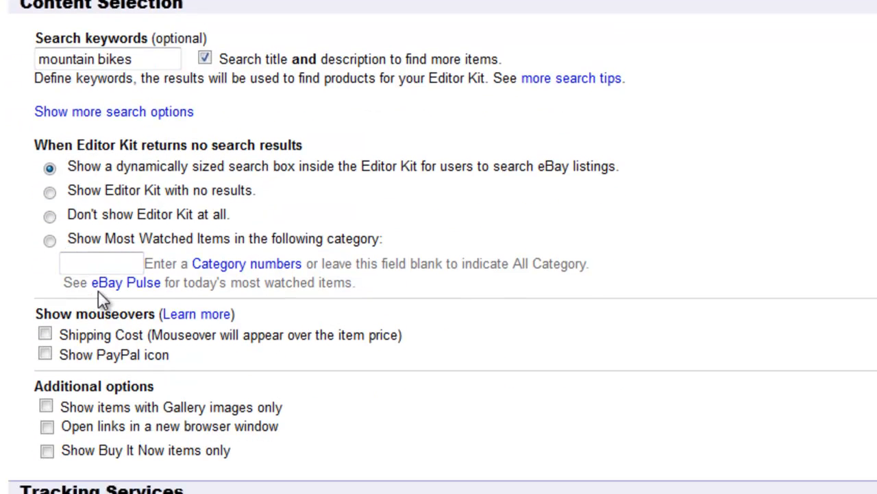
{"action": "scroll", "scroll_direction": "up", "scroll_amount": 3}
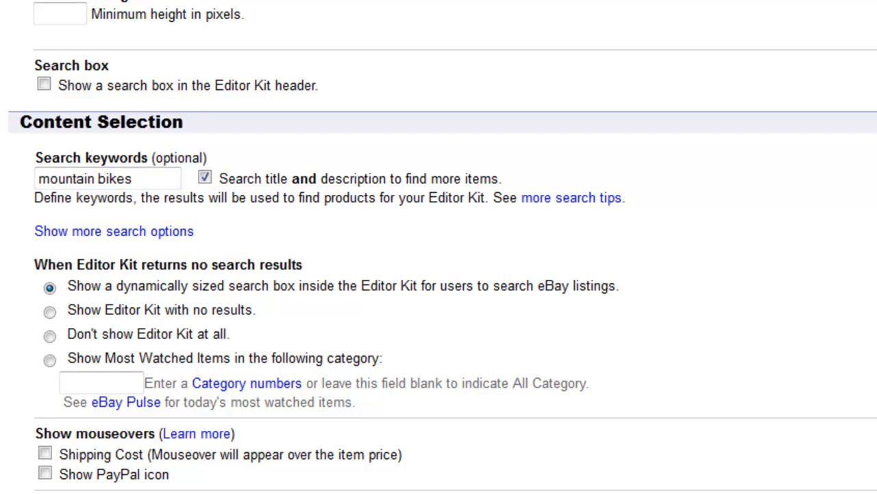
{"action": "mouse_move", "coordinate": [140, 236]}
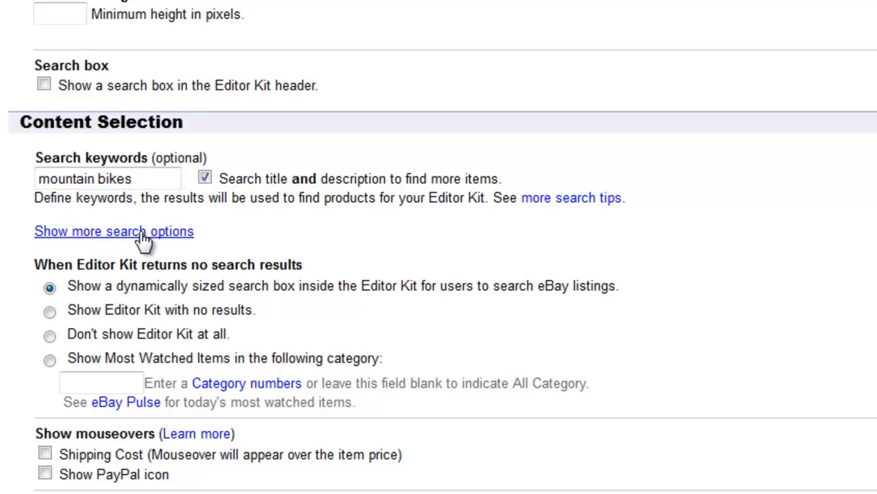
Show more search options and focus the 'Items in these categories' box.
{"action": "left_click", "coordinate": [114, 230]}
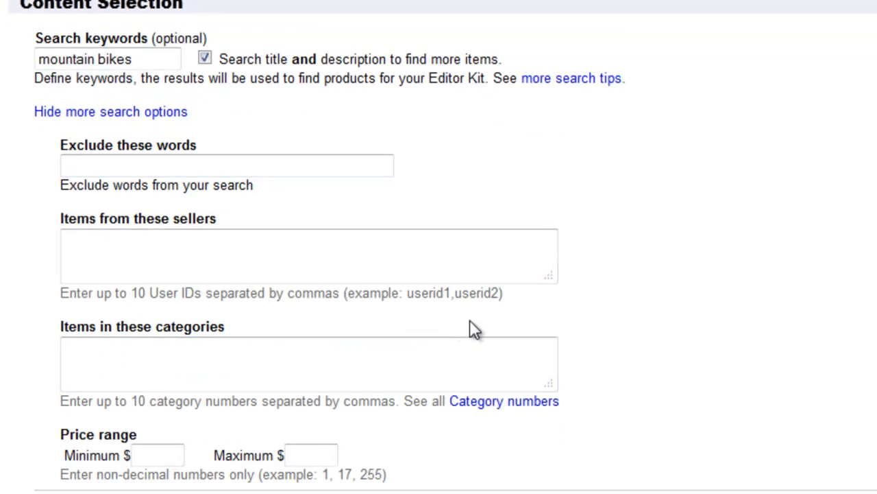
{"action": "left_click", "coordinate": [230, 257]}
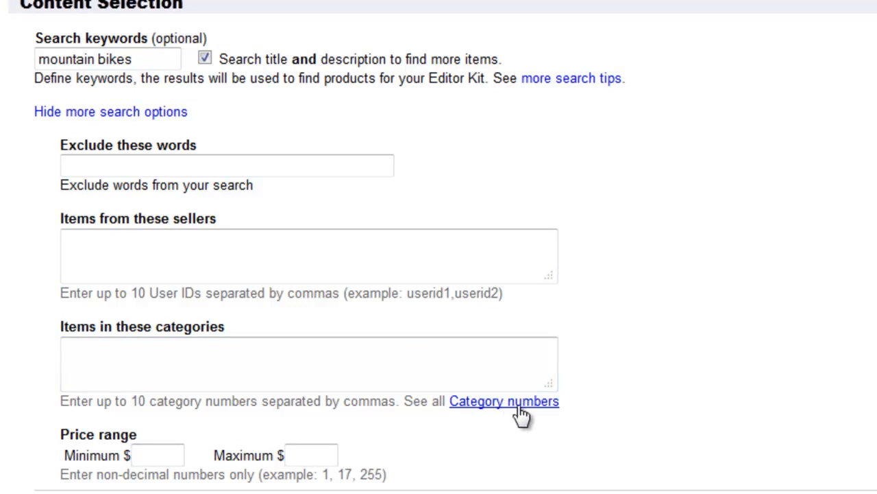
{"action": "mouse_move", "coordinate": [559, 417]}
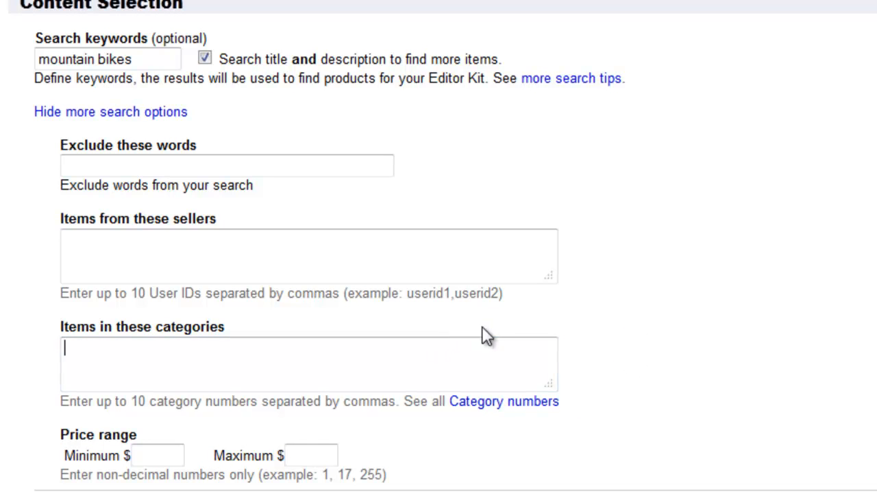
{"action": "scroll", "scroll_direction": "down", "scroll_amount": 3}
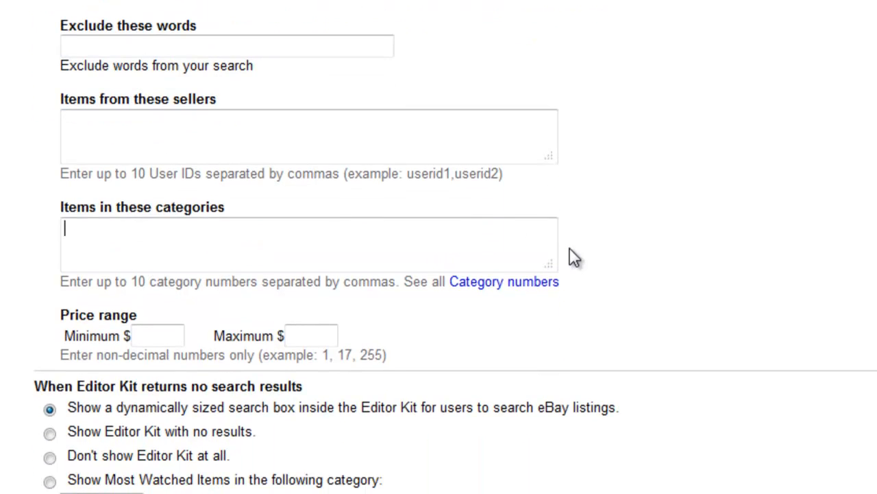
{"action": "scroll", "scroll_direction": "down", "scroll_amount": 3}
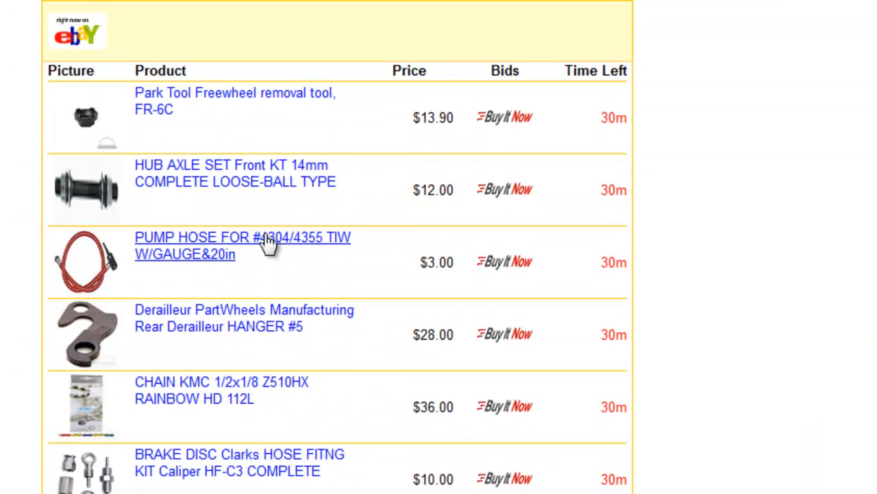
{"action": "mouse_move", "coordinate": [71, 189]}
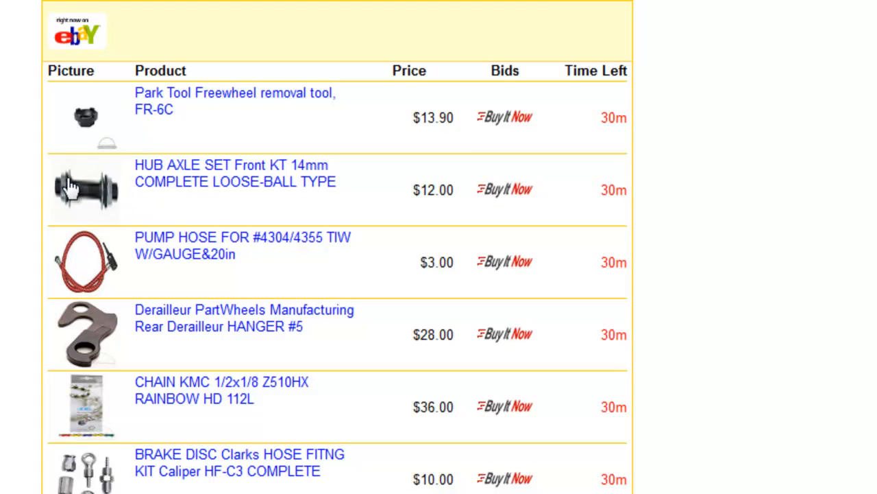
{"action": "mouse_move", "coordinate": [96, 179]}
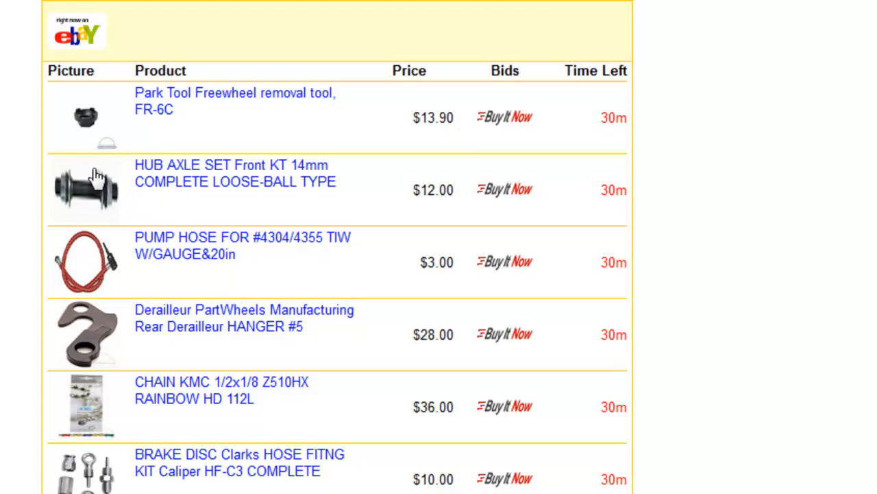
{"action": "mouse_move", "coordinate": [450, 217]}
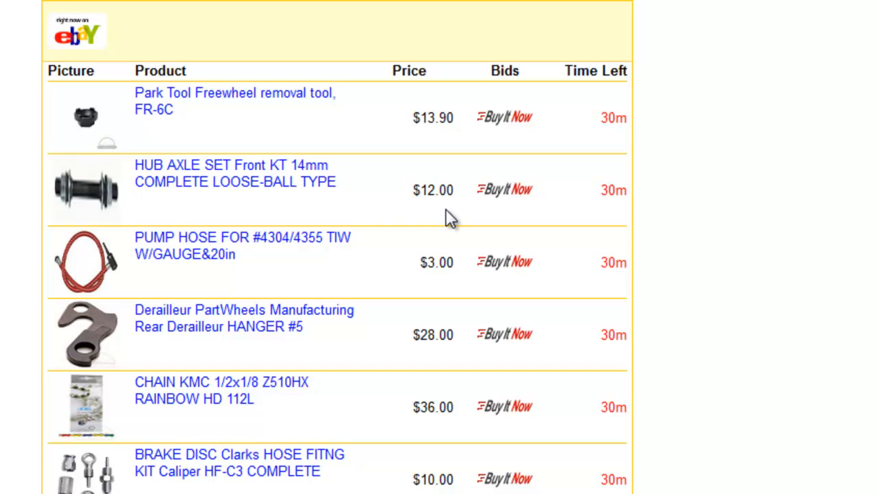
{"action": "mouse_move", "coordinate": [636, 239]}
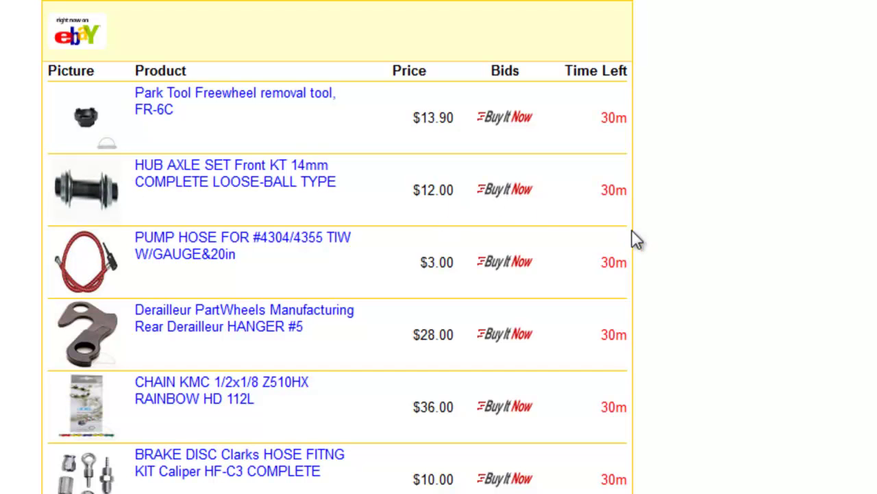
{"action": "mouse_move", "coordinate": [332, 122]}
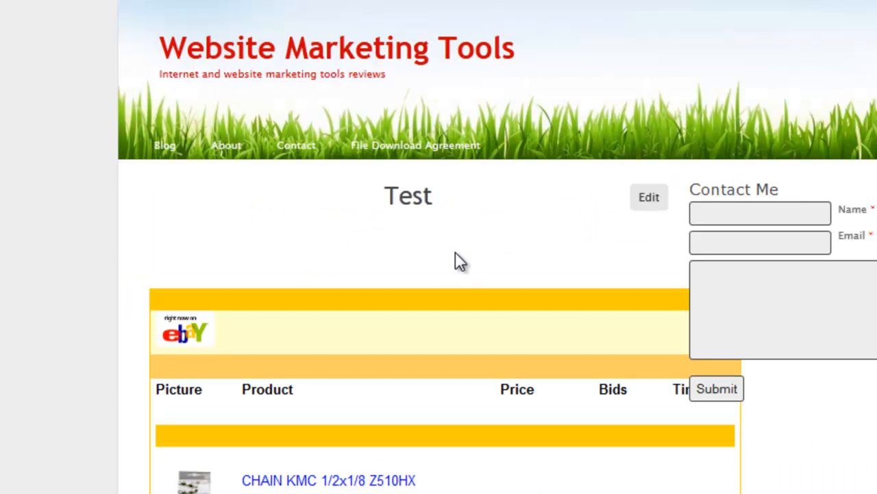
Scroll through the embedded eBay bike-parts listing table on the Test page.
{"action": "scroll", "scroll_direction": "down", "scroll_amount": 3}
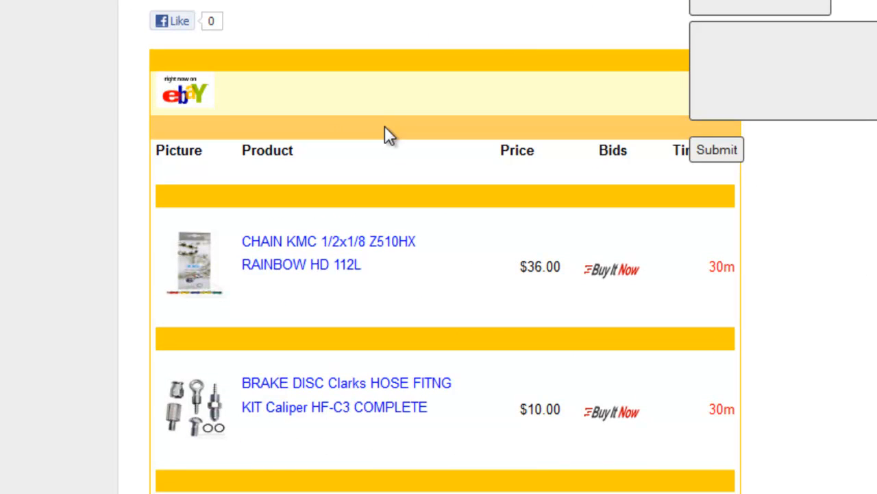
{"action": "scroll", "scroll_direction": "down", "scroll_amount": 3}
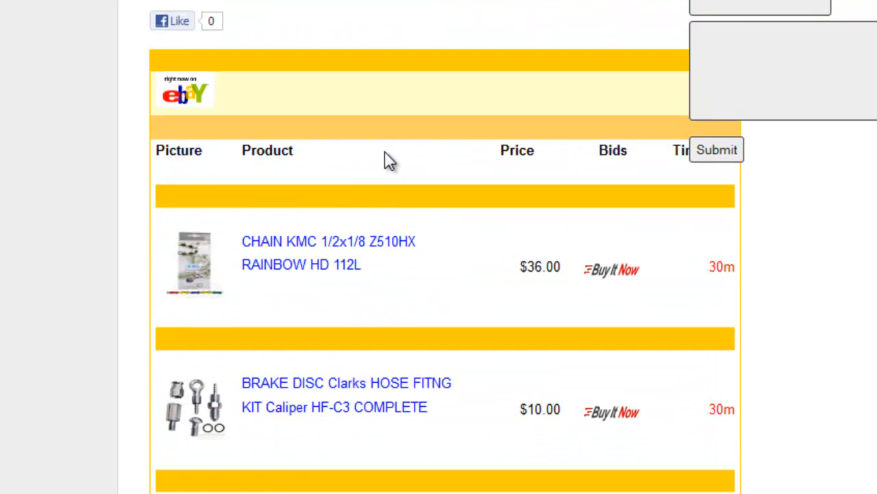
{"action": "mouse_move", "coordinate": [426, 154]}
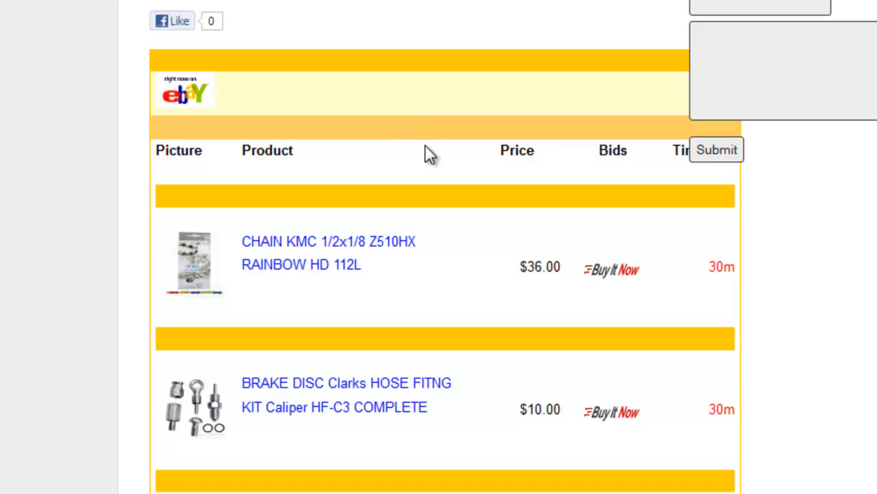
{"action": "scroll", "scroll_direction": "down", "scroll_amount": 3}
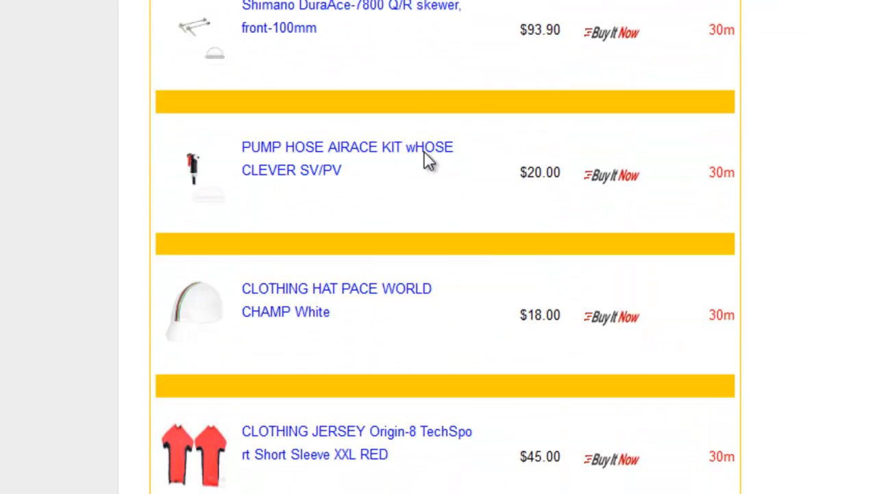
{"action": "scroll", "scroll_direction": "down", "scroll_amount": 3}
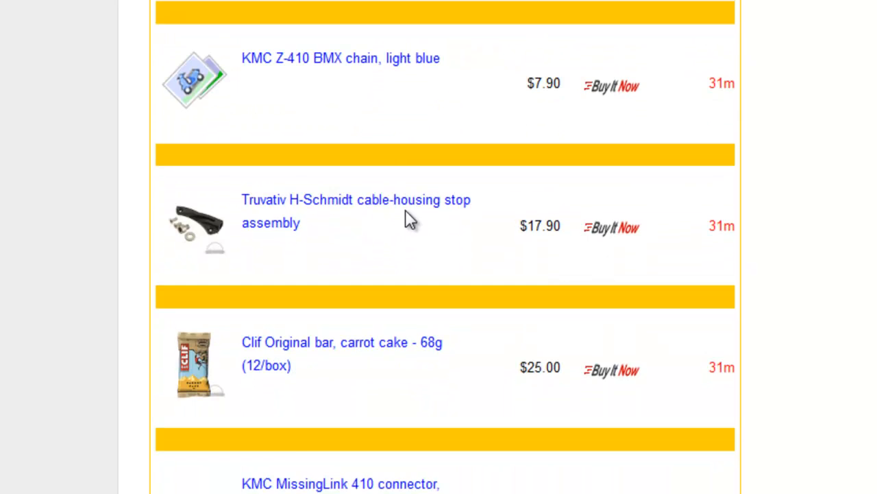
{"action": "scroll", "scroll_direction": "down", "scroll_amount": 3}
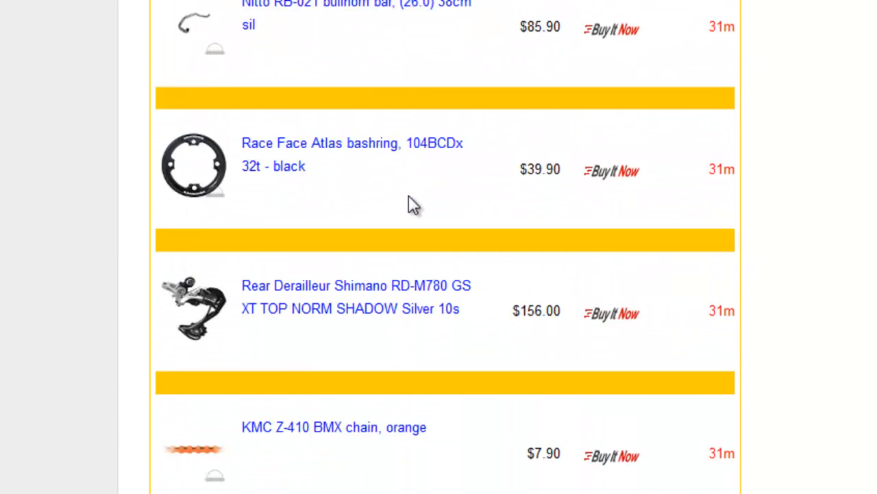
{"action": "scroll", "scroll_direction": "down", "scroll_amount": 3}
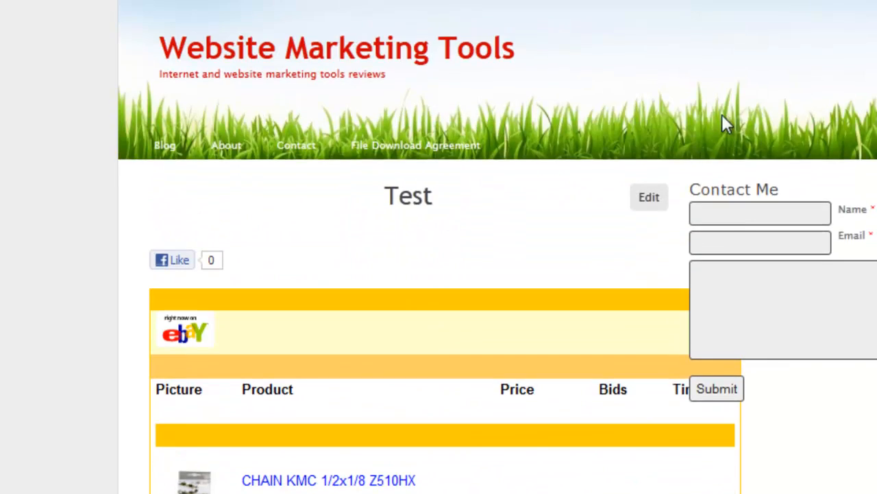
{"action": "mouse_move", "coordinate": [324, 36]}
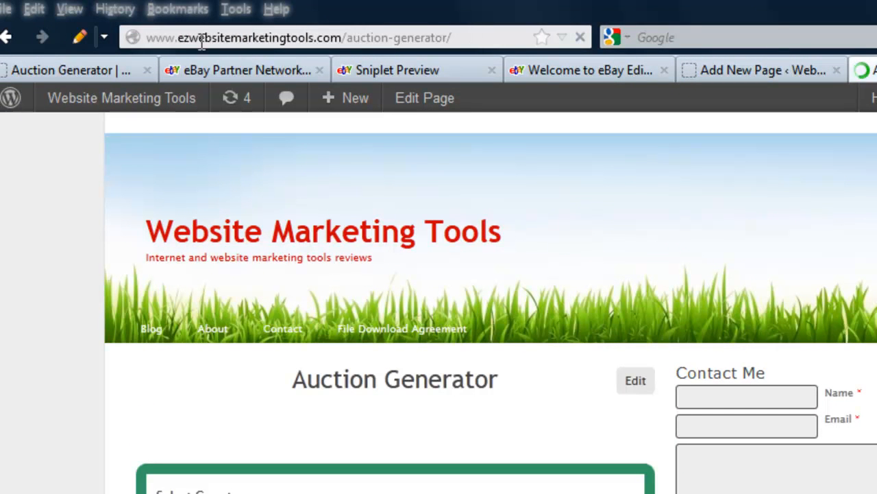
Bring up the Auction Generator page and scroll to its form.
{"action": "left_click", "coordinate": [301, 37]}
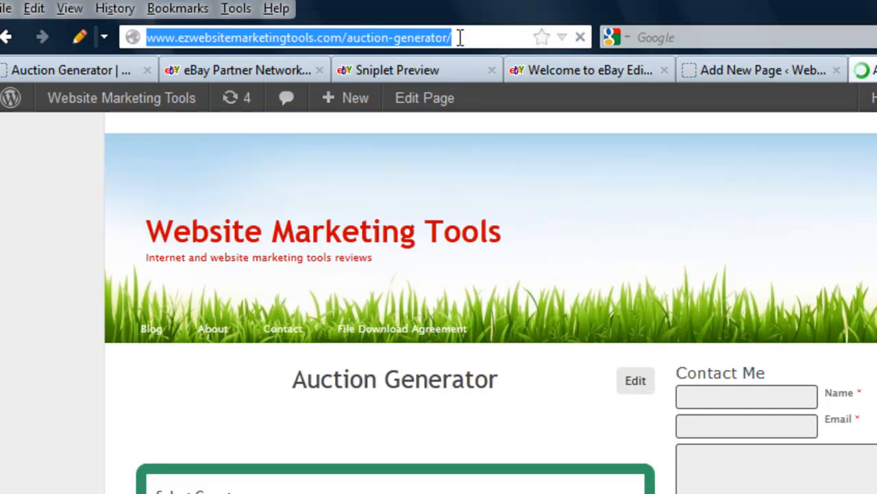
{"action": "scroll", "scroll_direction": "down", "scroll_amount": 3}
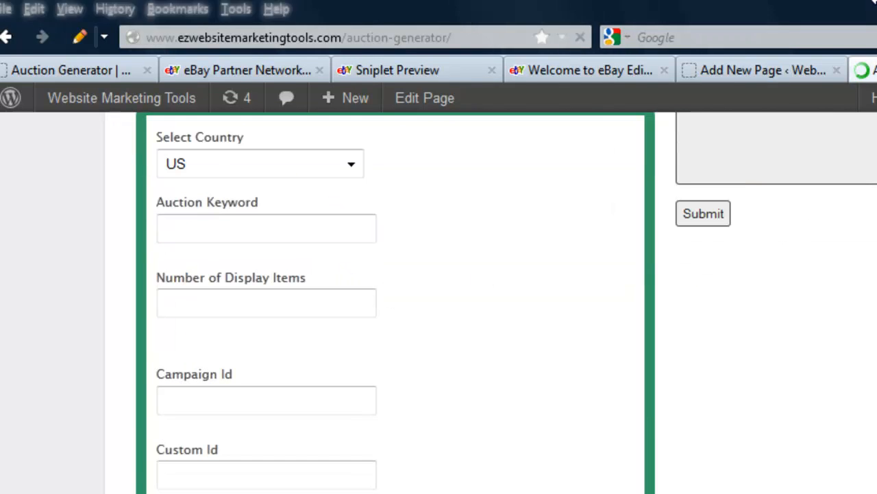
Fill the auction form with keyword 'mountain', 25 items, campaign ID 55, custom ID 55, and request the list.
{"action": "scroll", "scroll_direction": "down", "scroll_amount": 3}
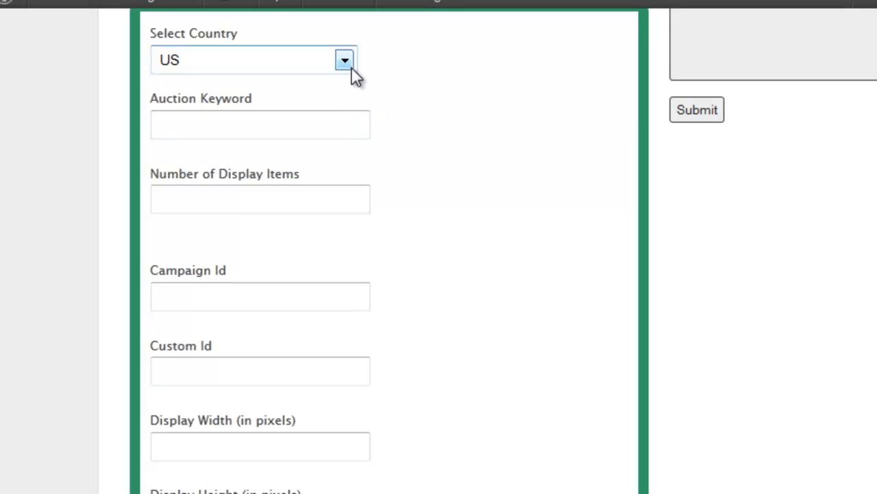
{"action": "left_click", "coordinate": [261, 125]}
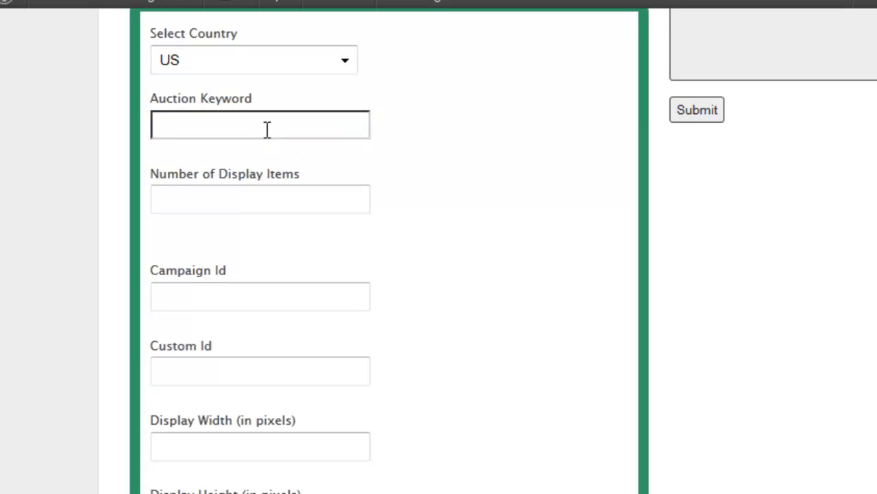
{"action": "type", "text": "mountain bikes"}
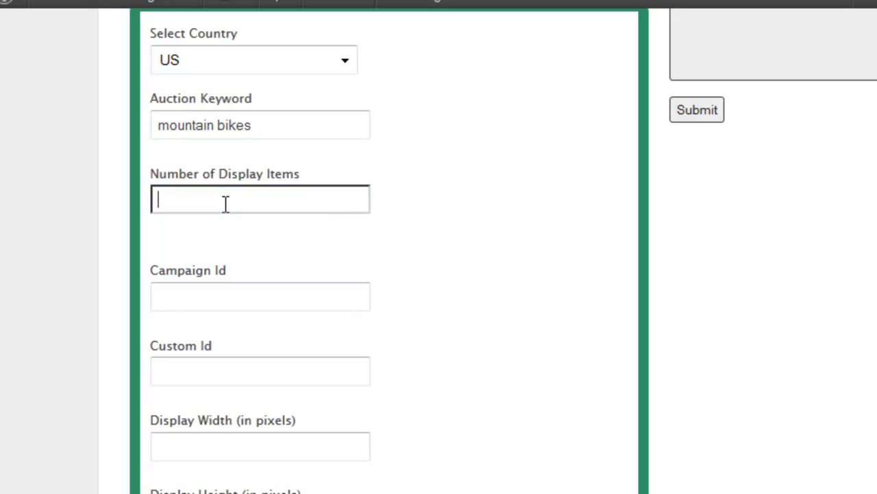
{"action": "type", "text": "25"}
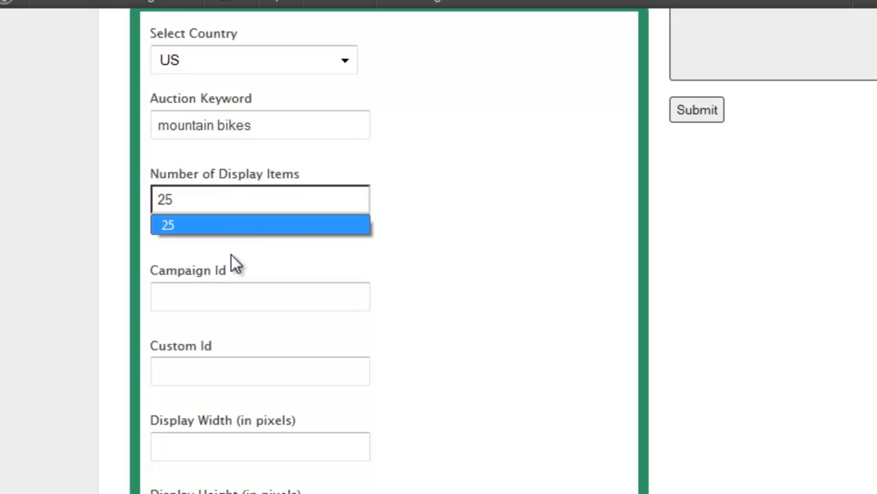
{"action": "type", "text": "55555"}
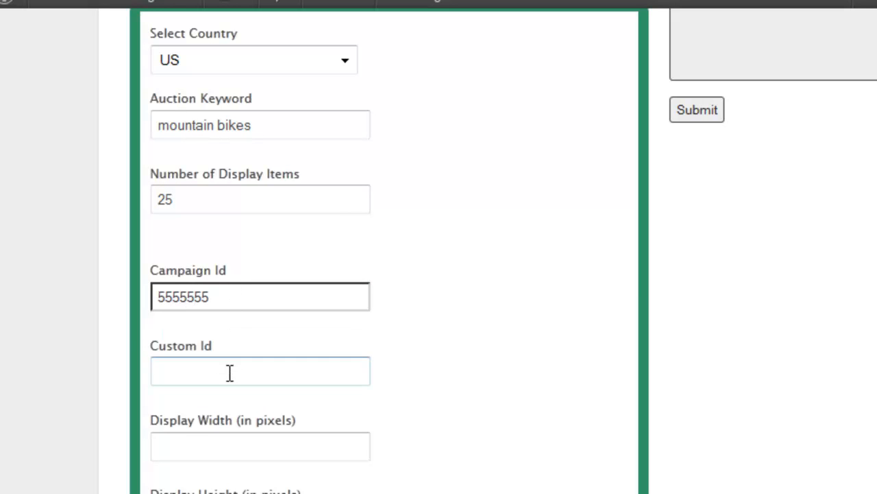
{"action": "type", "text": "55"}
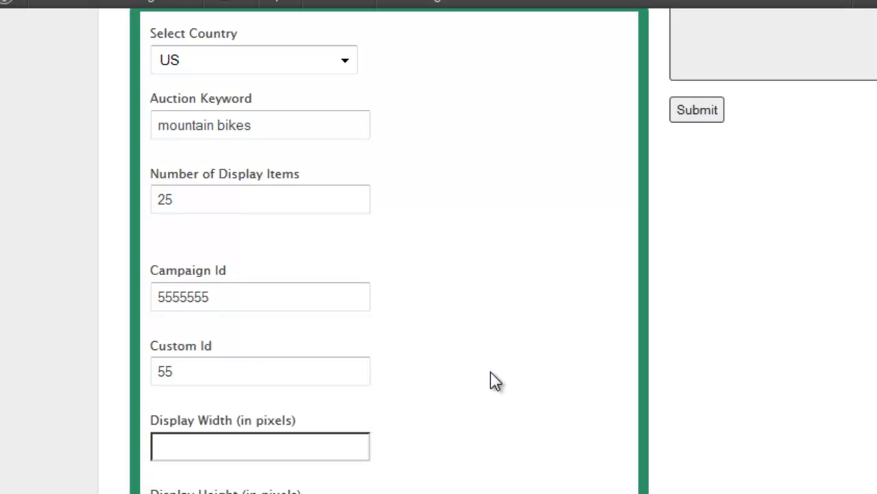
{"action": "scroll", "scroll_direction": "down", "scroll_amount": 3}
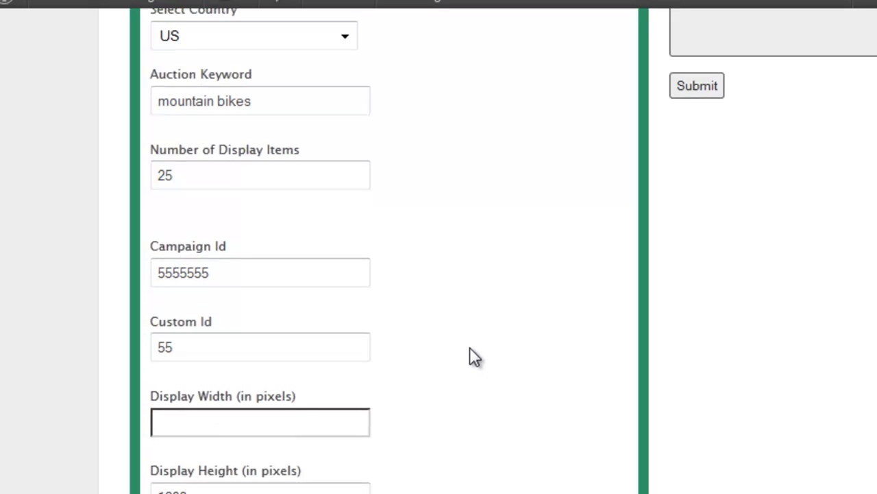
{"action": "scroll", "scroll_direction": "down", "scroll_amount": 3}
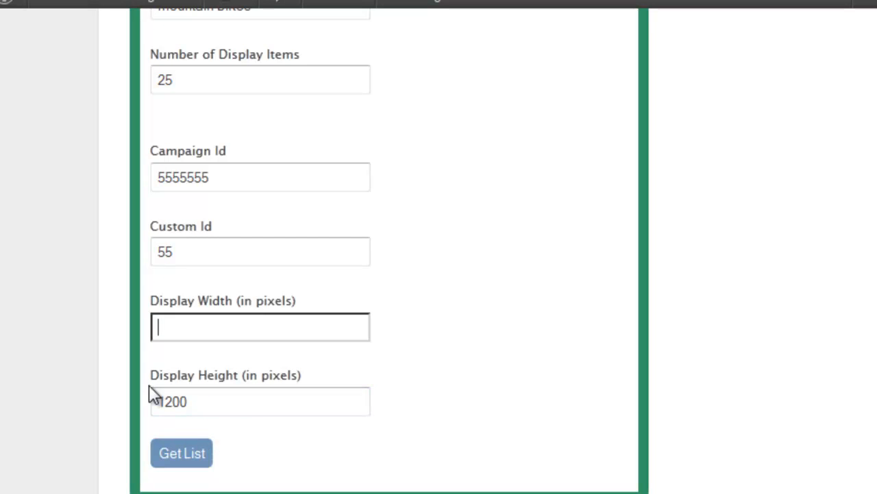
{"action": "left_click", "coordinate": [181, 452]}
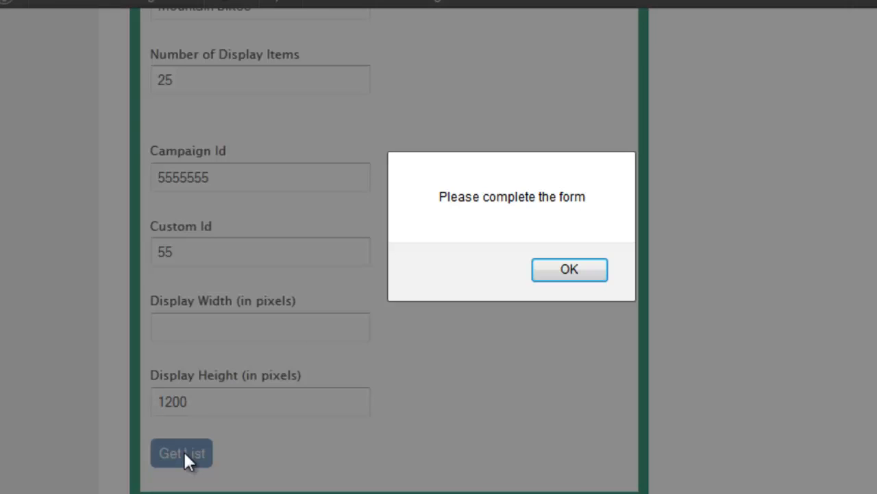
Dismiss the incomplete-form warning, set width to 440 and generate the iframe code again.
{"action": "left_click", "coordinate": [571, 269]}
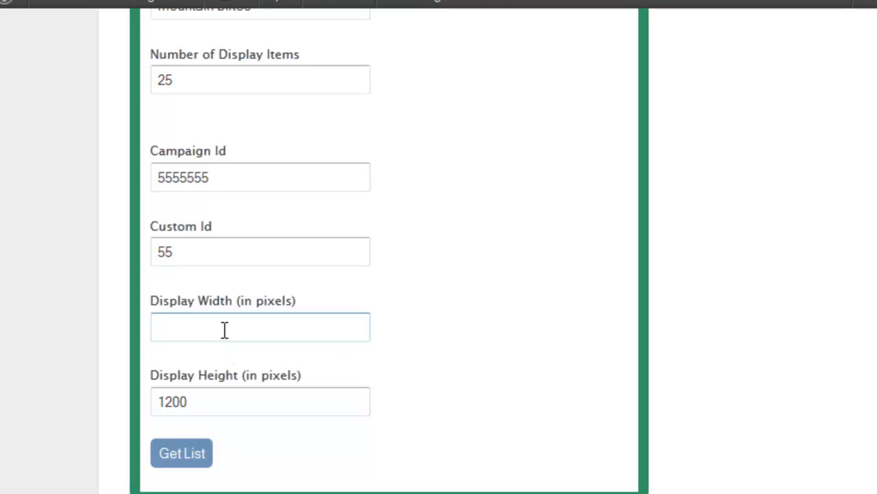
{"action": "type", "text": "440"}
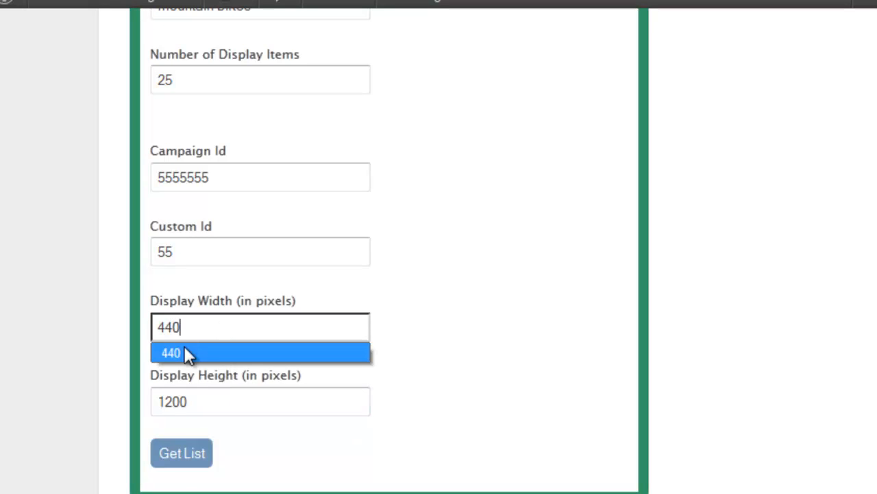
{"action": "left_click", "coordinate": [170, 353]}
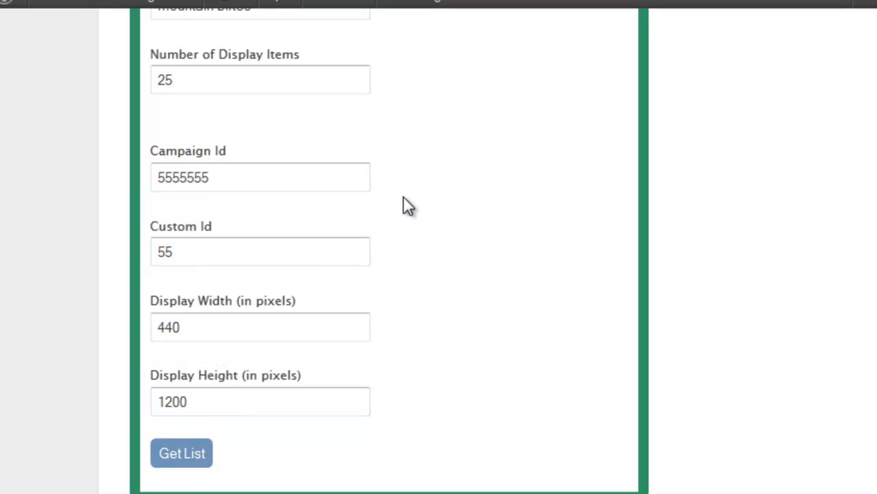
{"action": "mouse_move", "coordinate": [432, 227]}
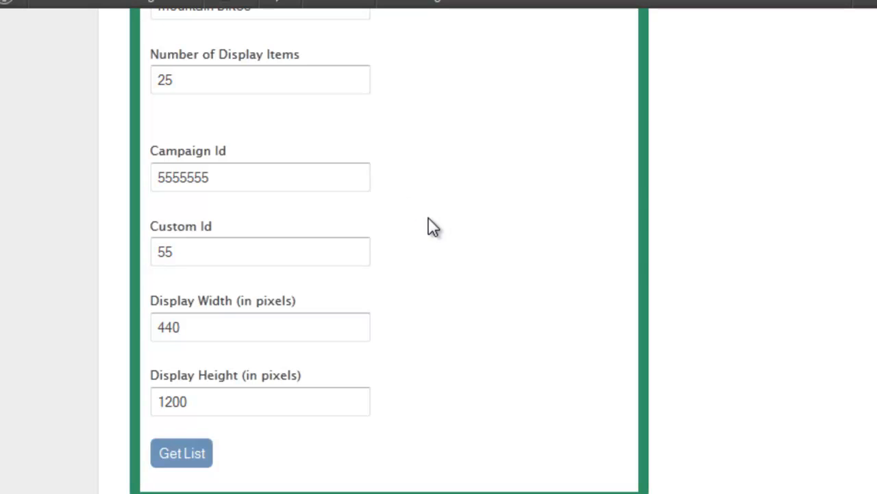
{"action": "left_click", "coordinate": [181, 453]}
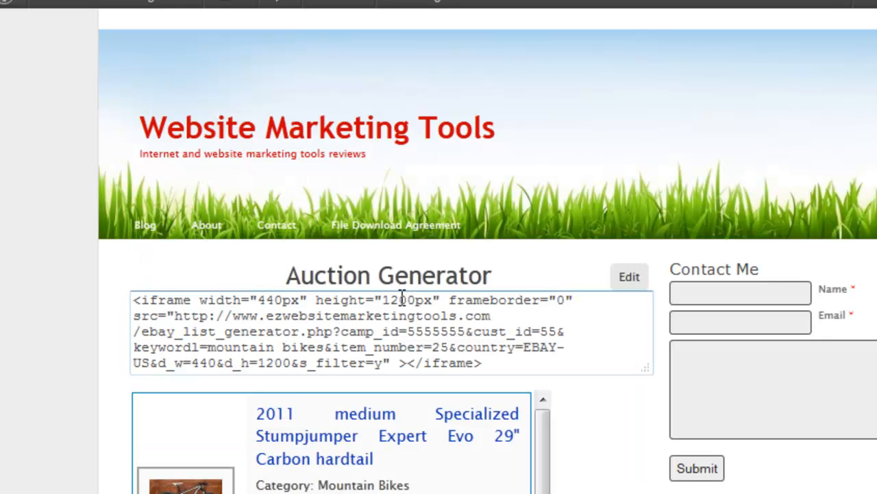
Copy the generated iframe code and scroll through the previewed mountain bike auctions.
{"action": "right_click", "coordinate": [226, 336]}
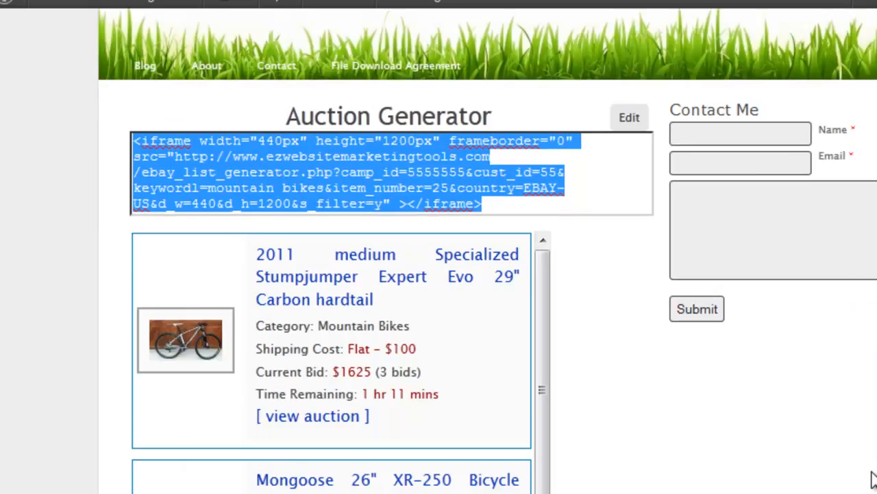
{"action": "scroll", "scroll_direction": "down", "scroll_amount": 3}
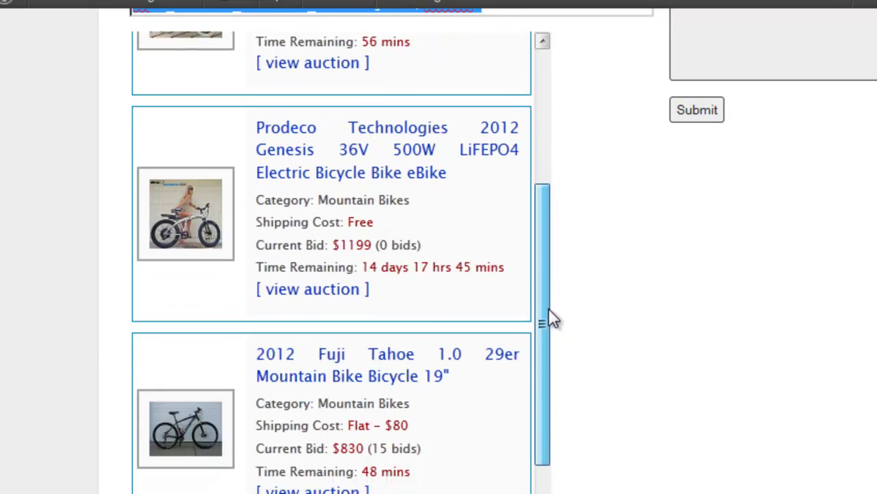
{"action": "scroll", "scroll_direction": "down", "scroll_amount": 3}
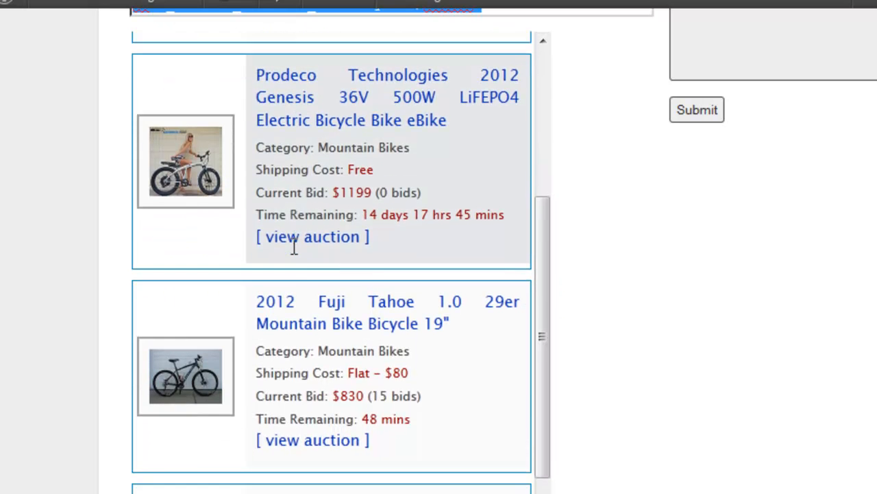
{"action": "scroll", "scroll_direction": "down", "scroll_amount": 3}
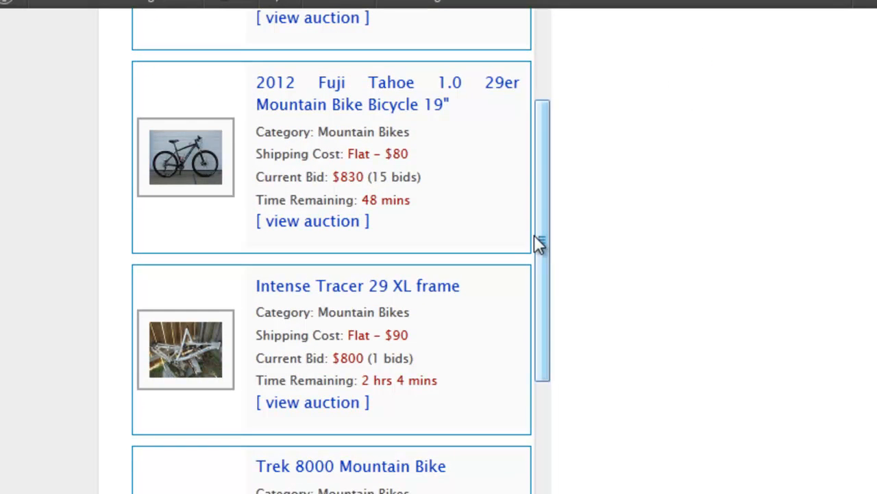
{"action": "scroll", "scroll_direction": "down", "scroll_amount": 3}
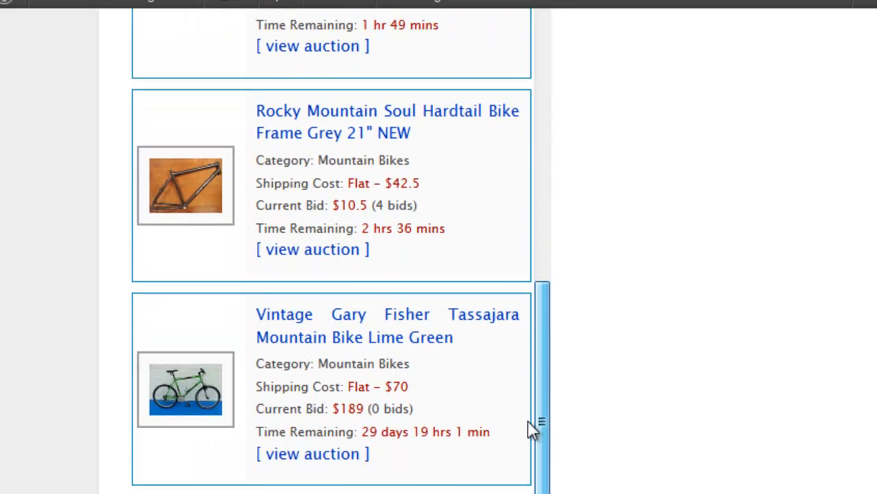
{"action": "scroll", "scroll_direction": "down", "scroll_amount": 3}
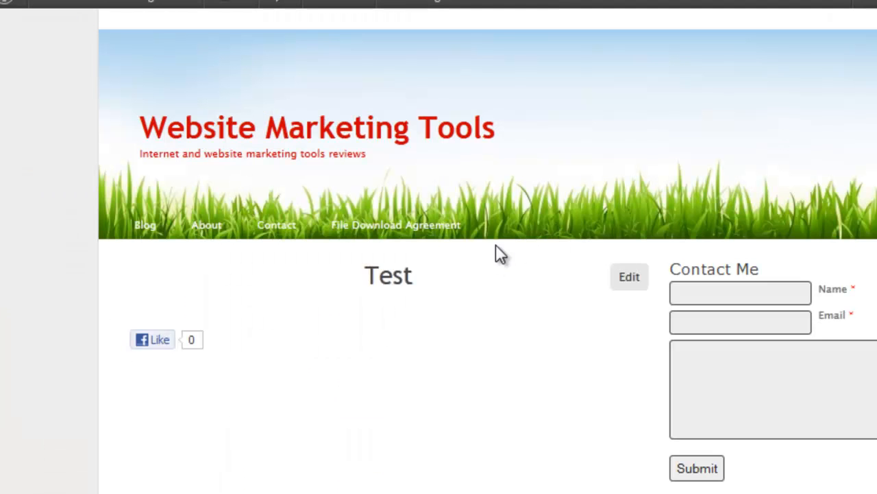
Scroll through the embedded mountain bike auction items on the WordPress Test page.
{"action": "scroll", "scroll_direction": "down", "scroll_amount": 3}
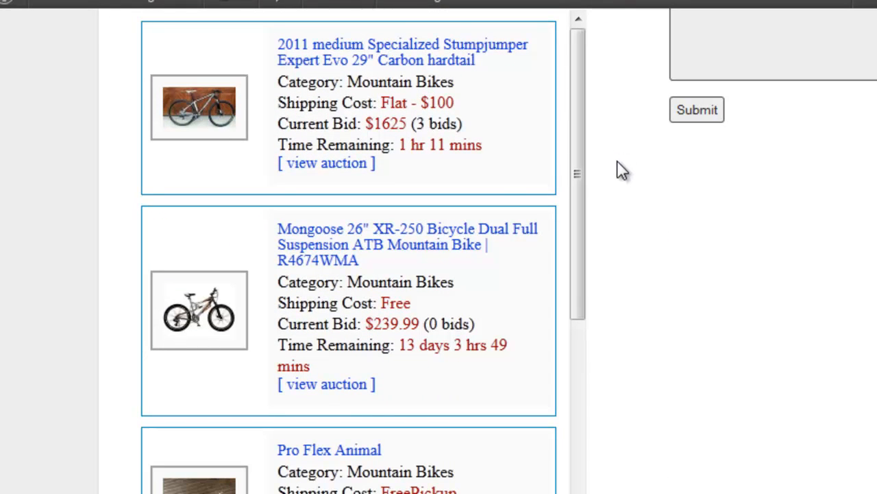
{"action": "scroll", "scroll_direction": "down", "scroll_amount": 3}
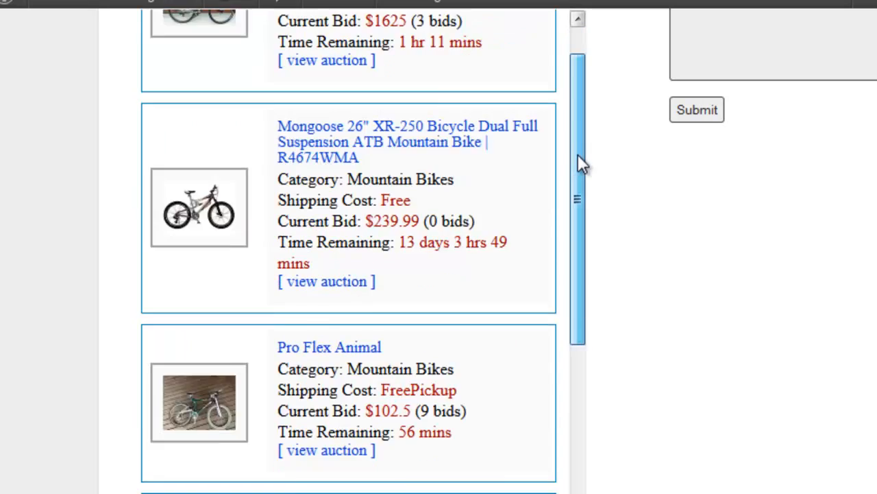
{"action": "scroll", "scroll_direction": "down", "scroll_amount": 3}
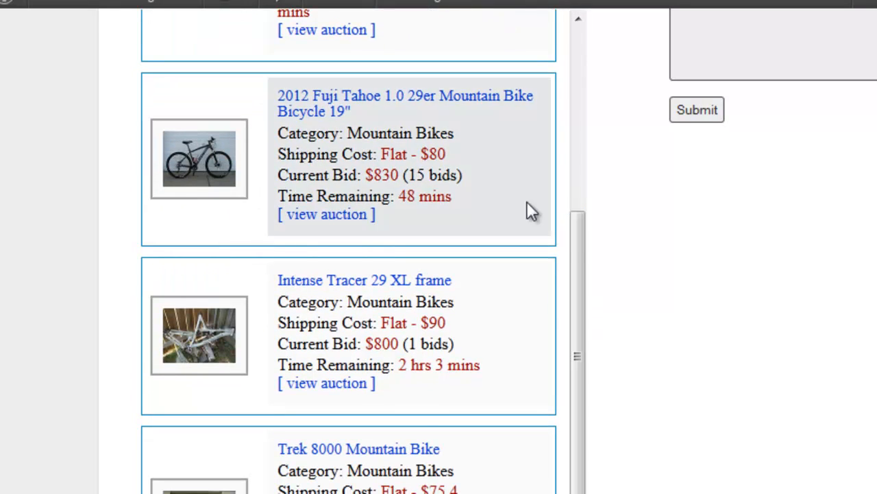
{"action": "scroll", "scroll_direction": "down", "scroll_amount": 3}
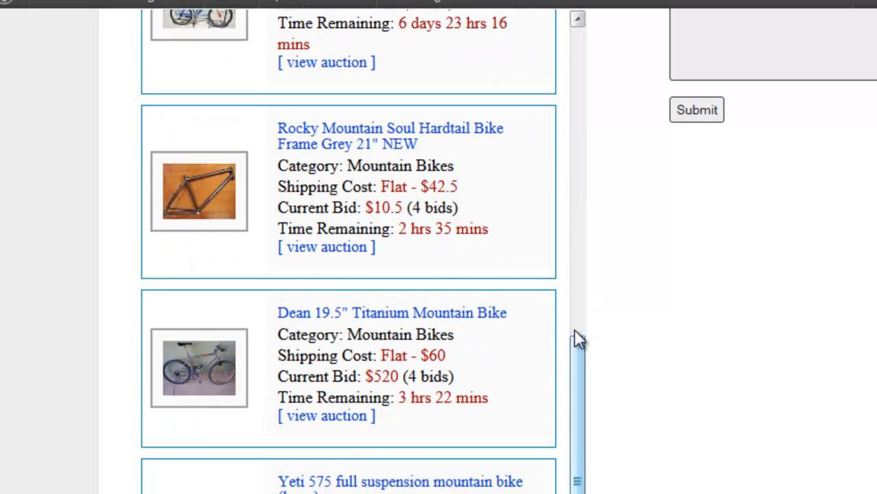
{"action": "scroll", "scroll_direction": "down", "scroll_amount": 3}
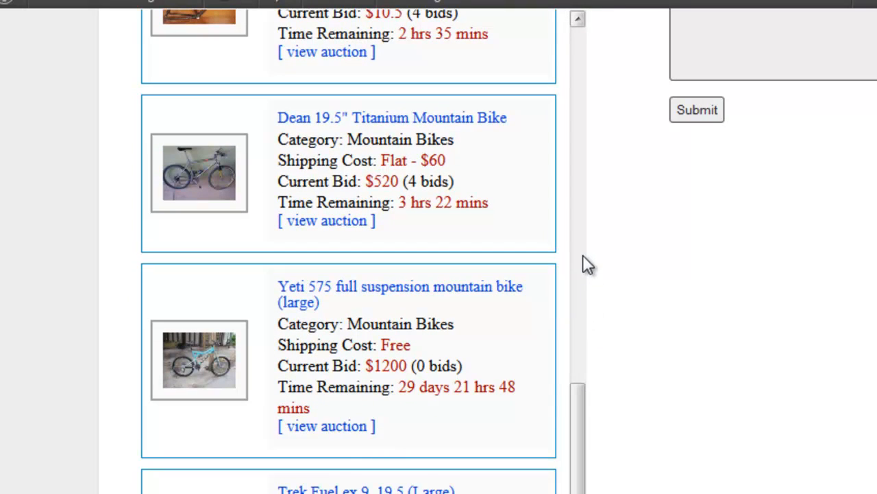
{"action": "scroll", "scroll_direction": "down", "scroll_amount": 3}
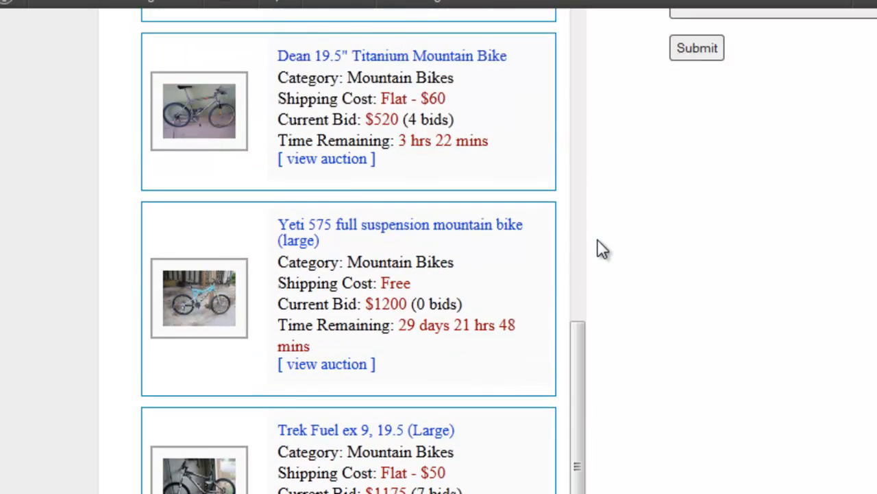
{"action": "scroll", "scroll_direction": "down", "scroll_amount": 3}
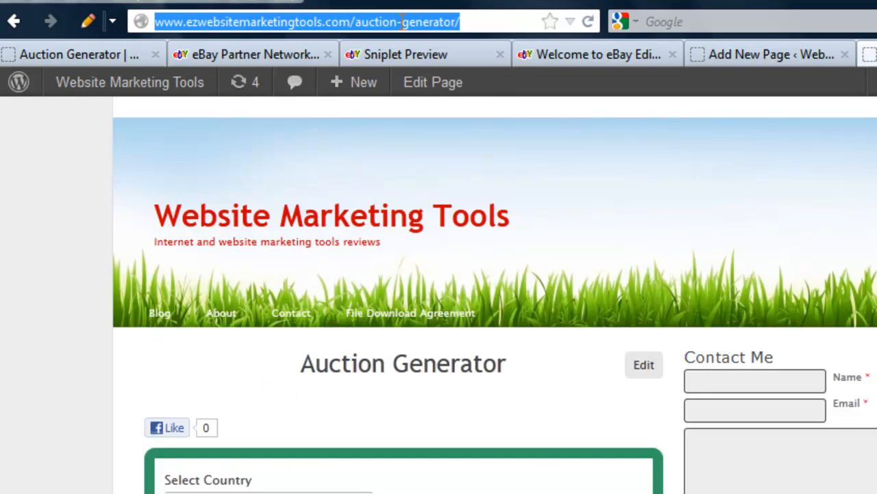
{"action": "mouse_move", "coordinate": [436, 62]}
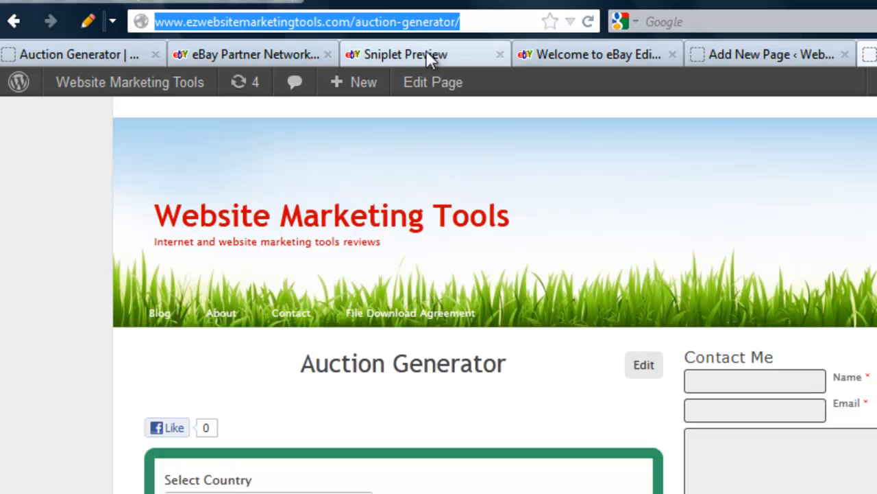